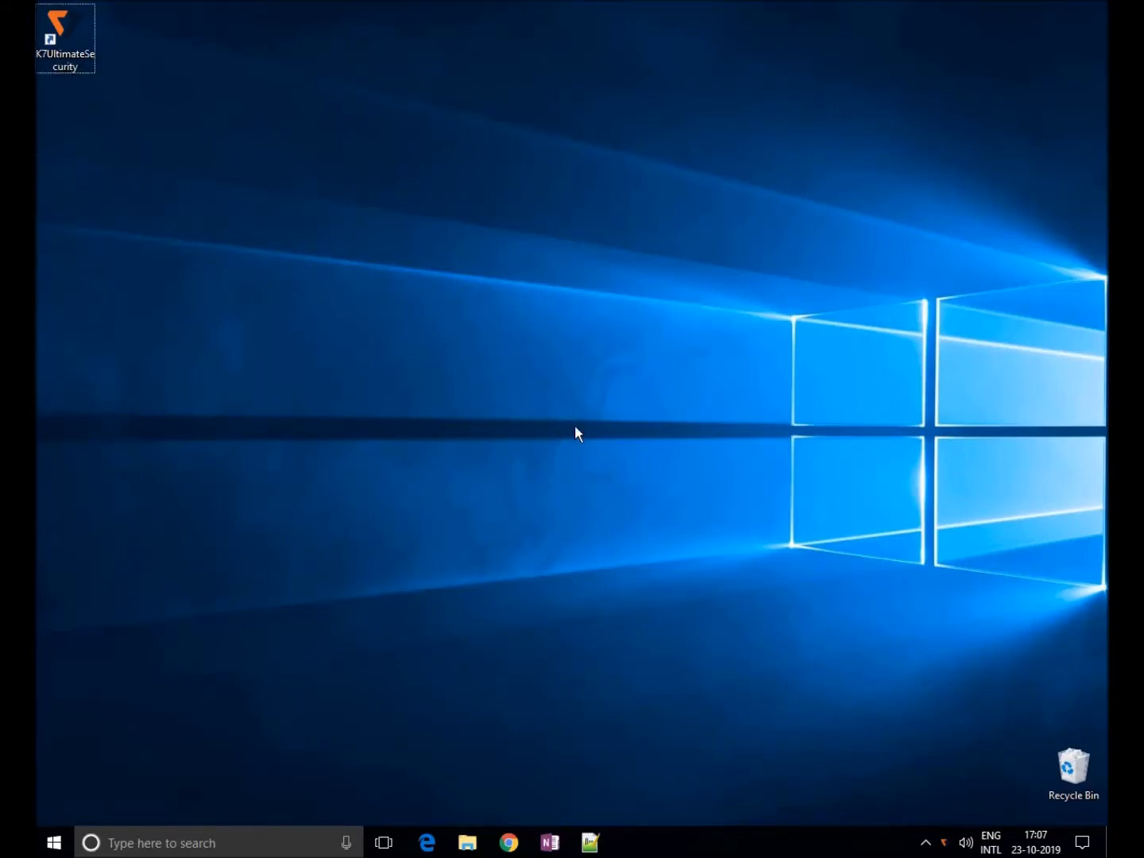
# Step: Launch K7 Ultimate Security from the desktop and show its Backup section
pyautogui.doubleClick(63, 38)
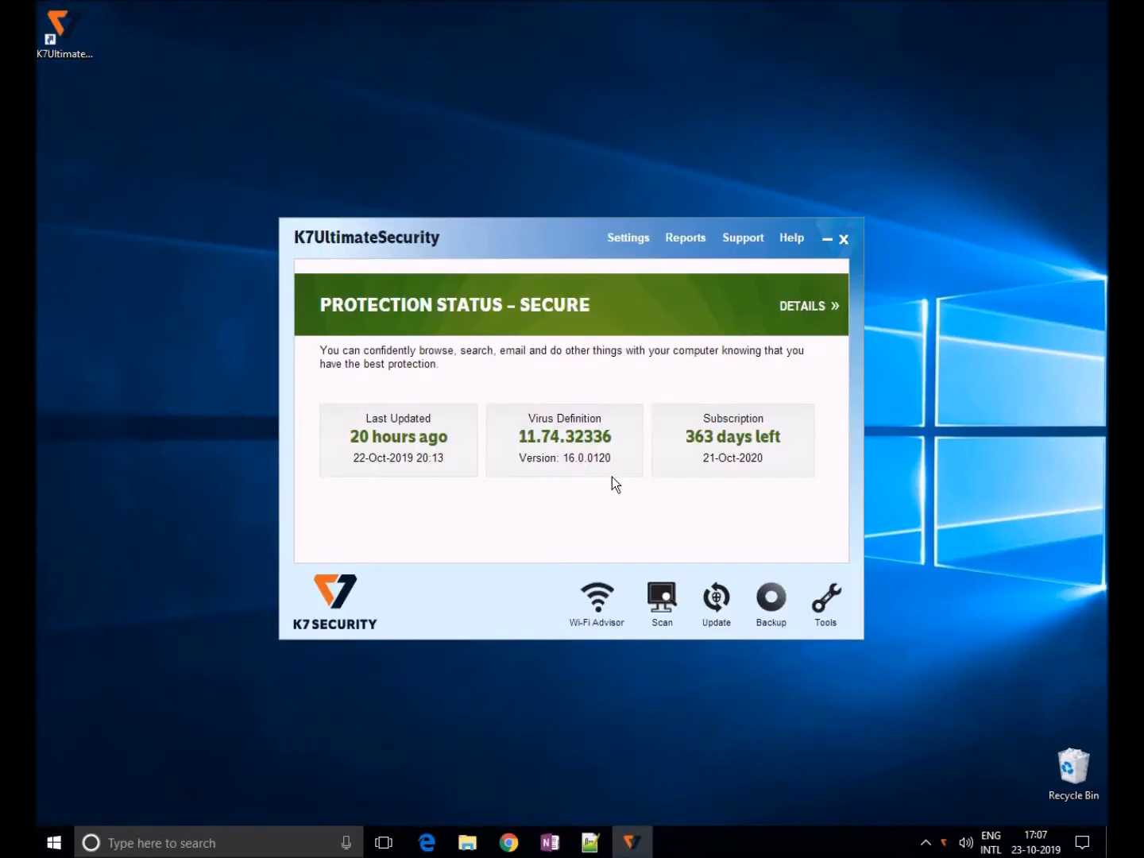
pyautogui.click(768, 597)
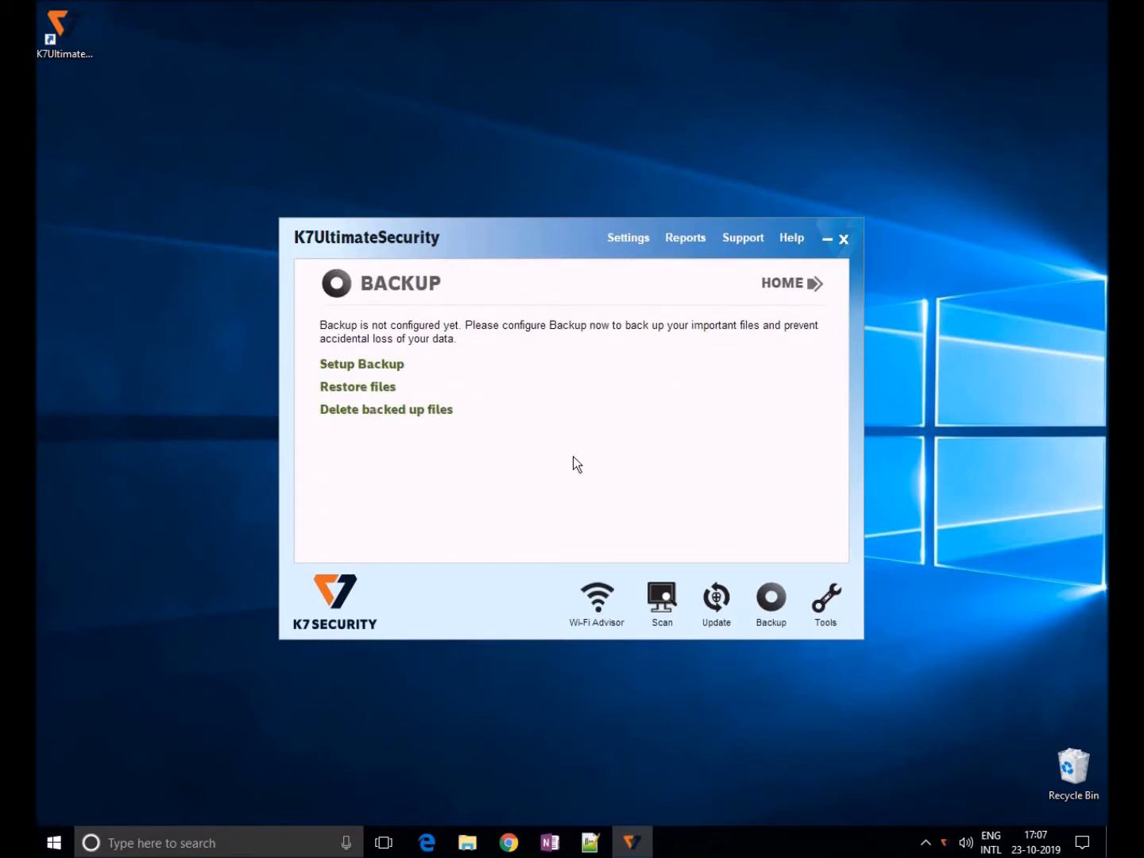
pyautogui.moveTo(432, 471)
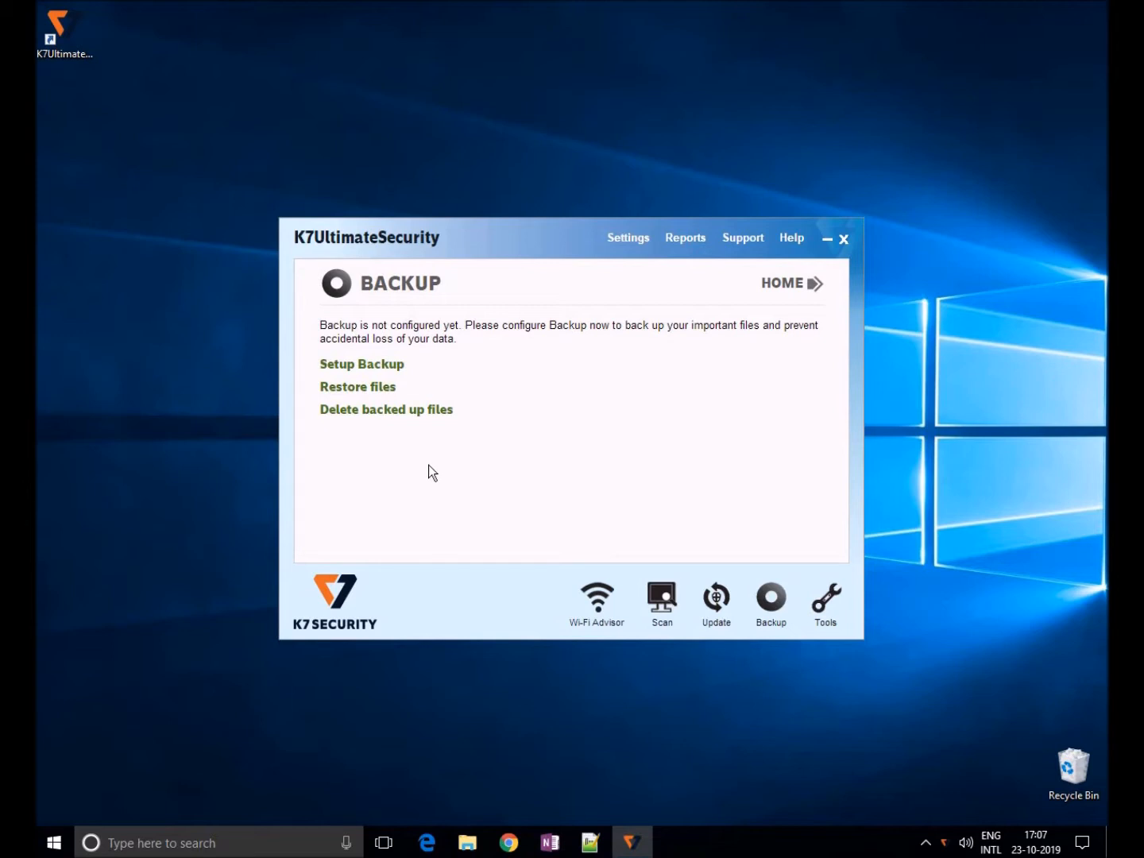
# Step: Start Setup Backup, cancel it with Yes confirmed, and go back to the Home status screen
pyautogui.click(362, 364)
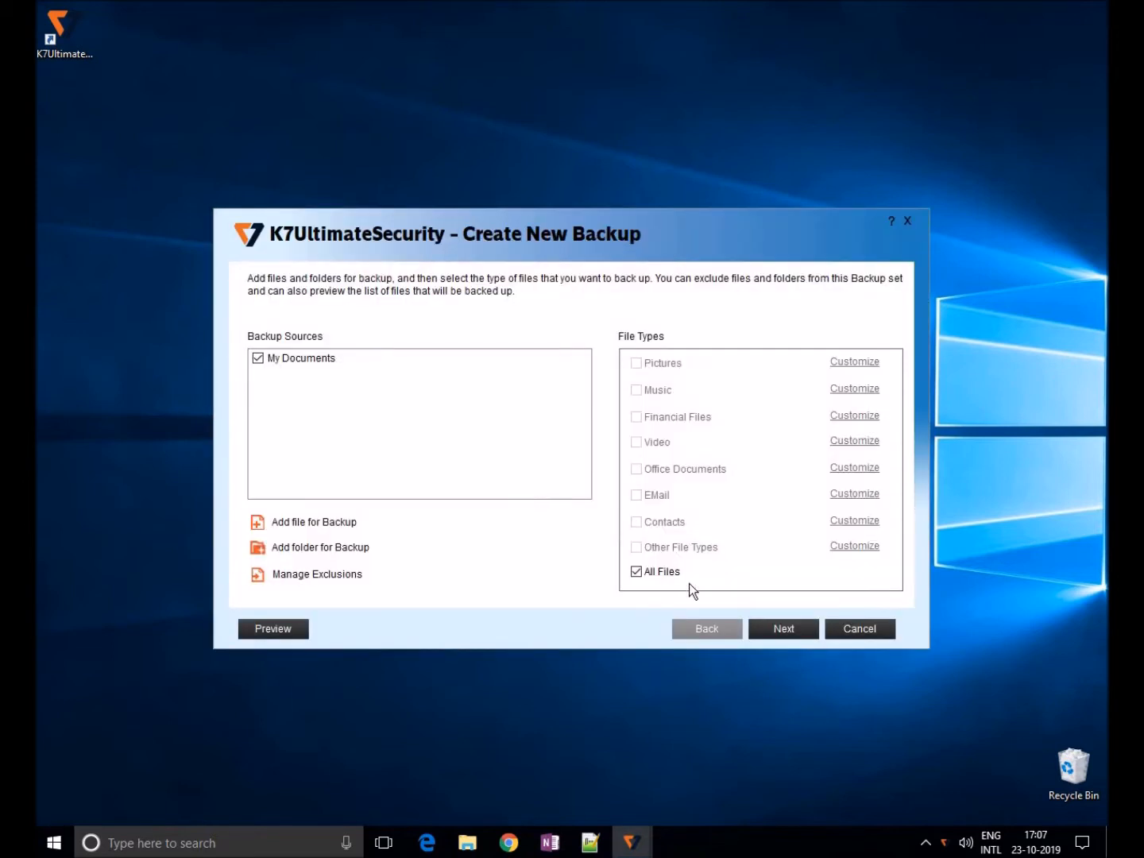
pyautogui.click(857, 629)
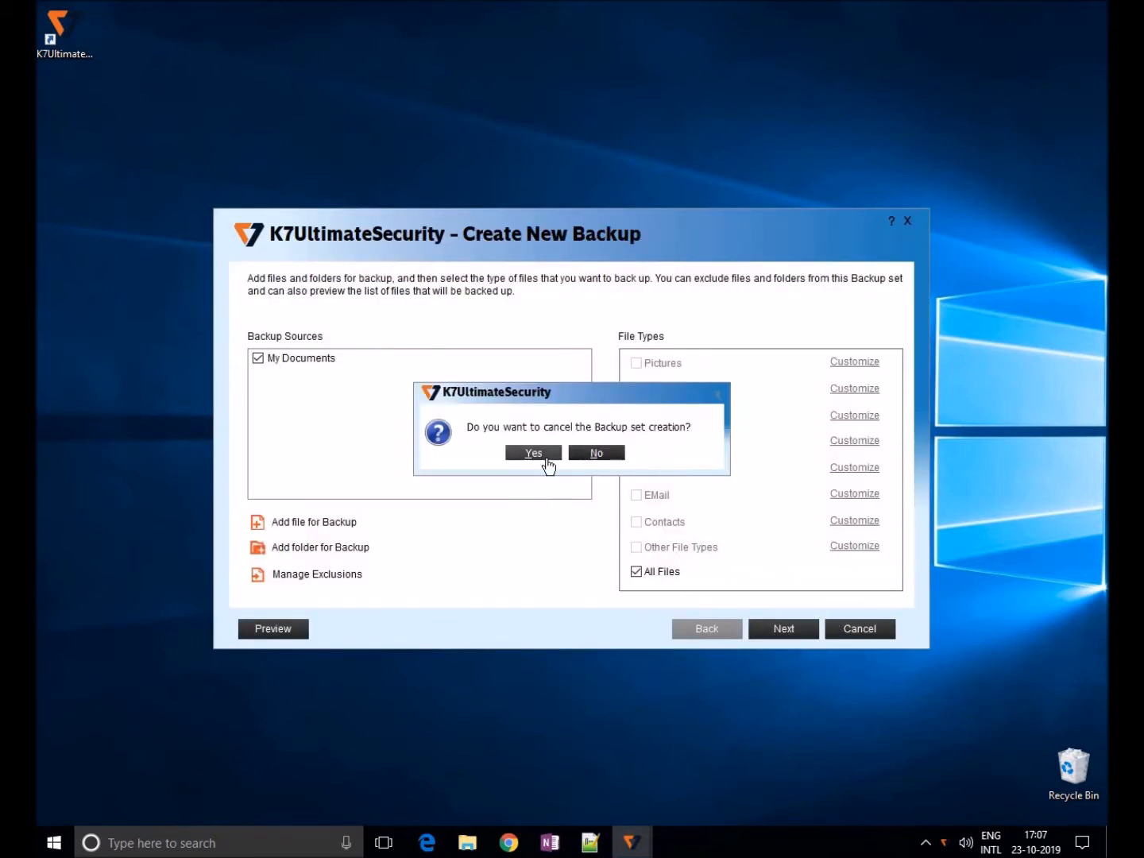
pyautogui.click(533, 451)
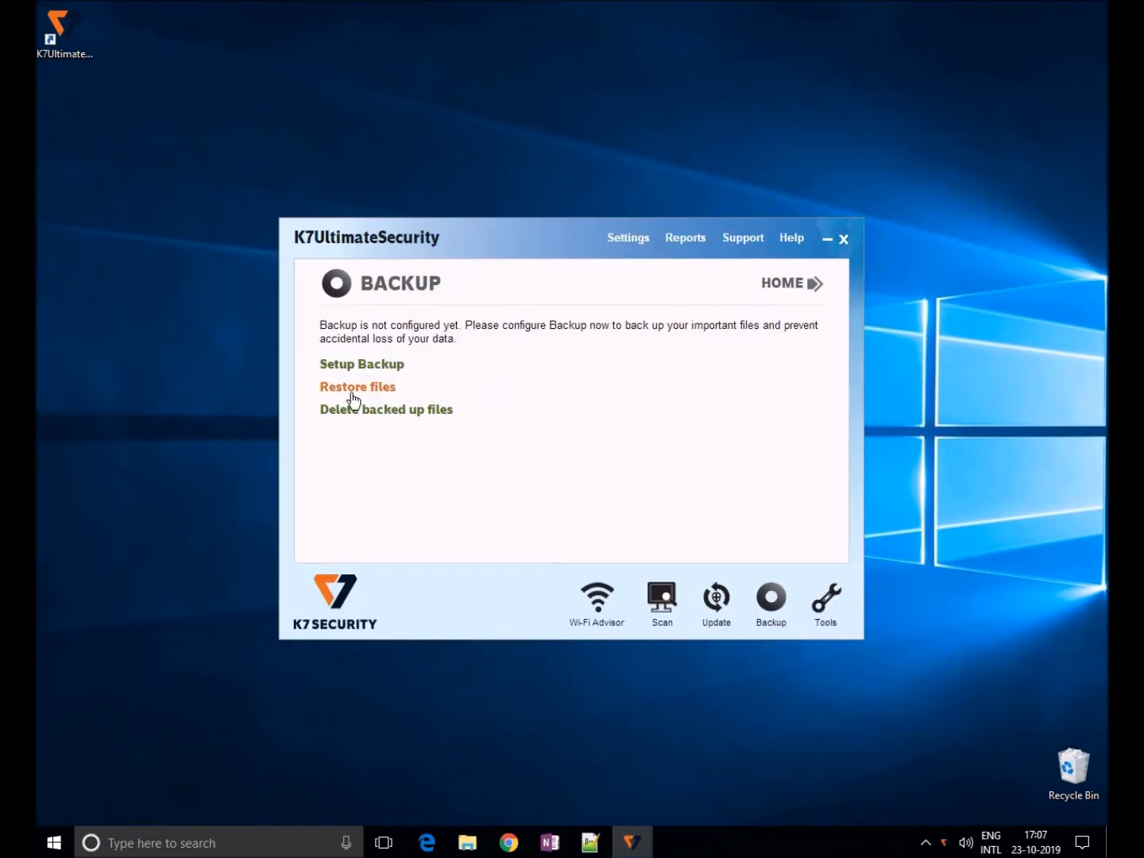
pyautogui.moveTo(469, 437)
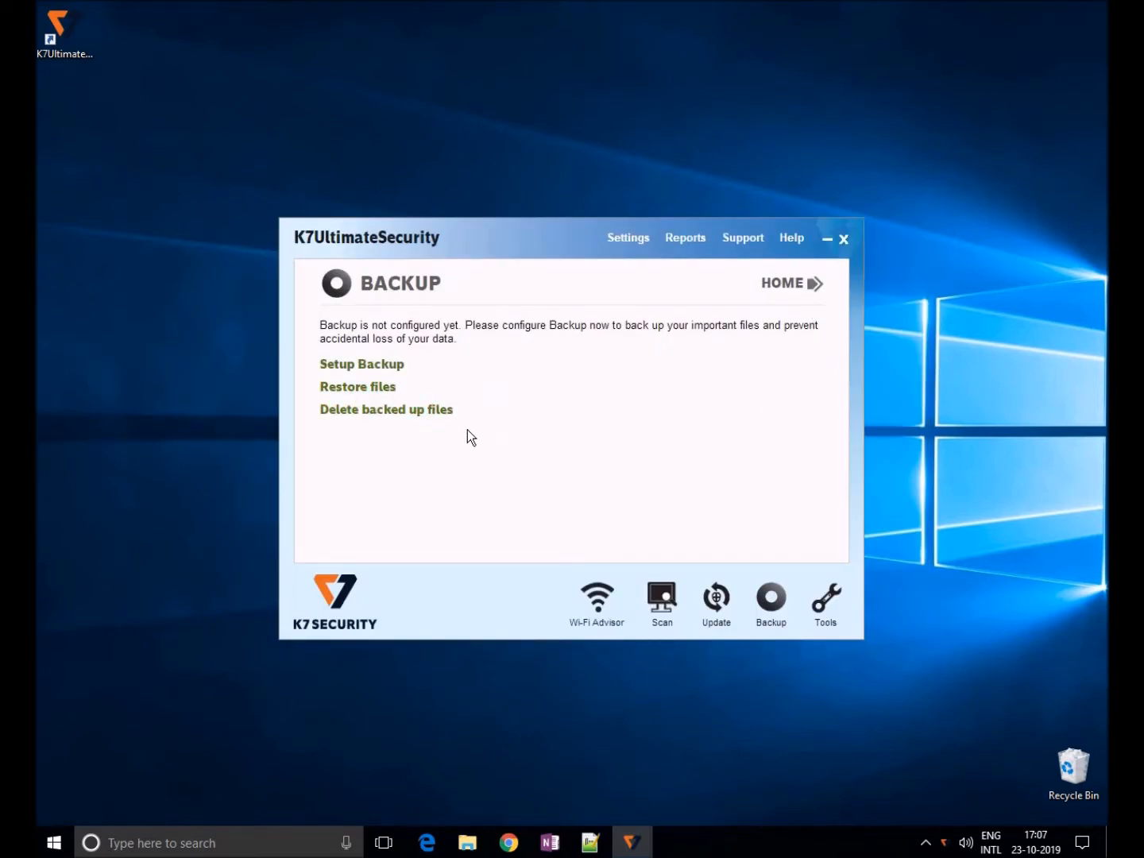
pyautogui.moveTo(578, 466)
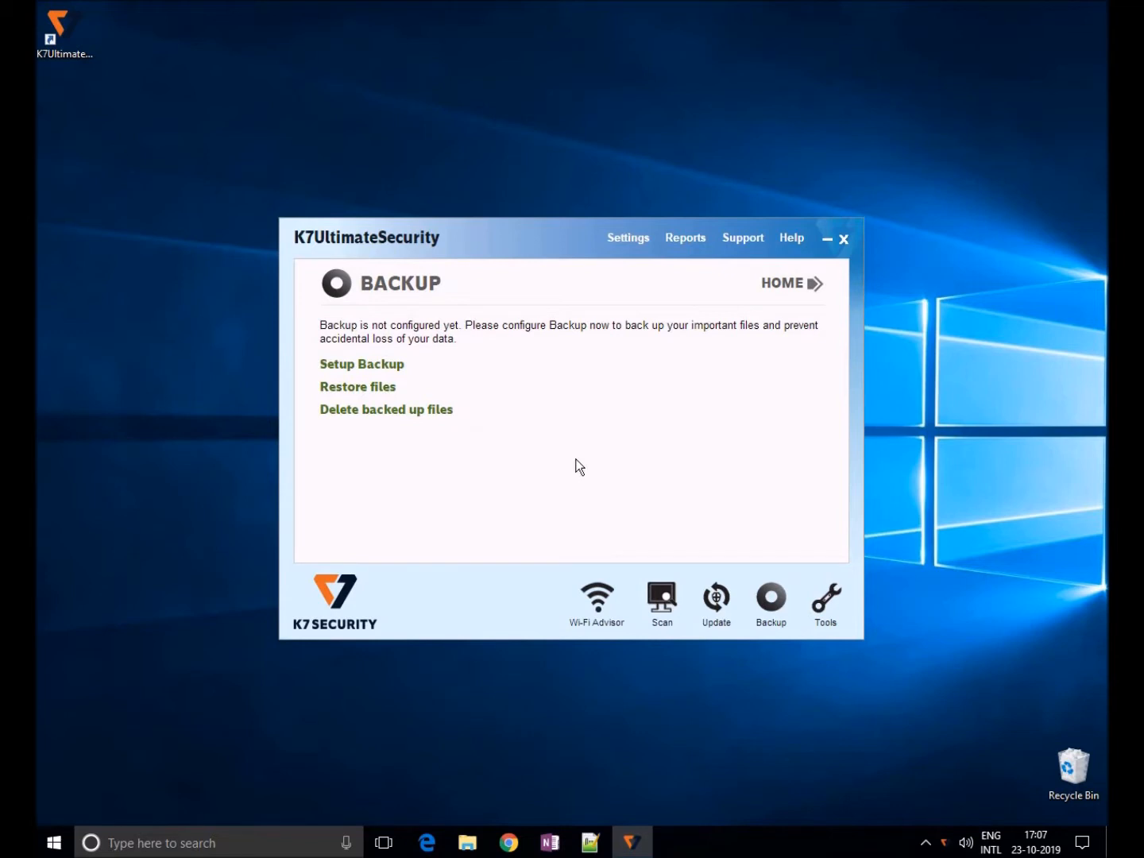
pyautogui.click(792, 282)
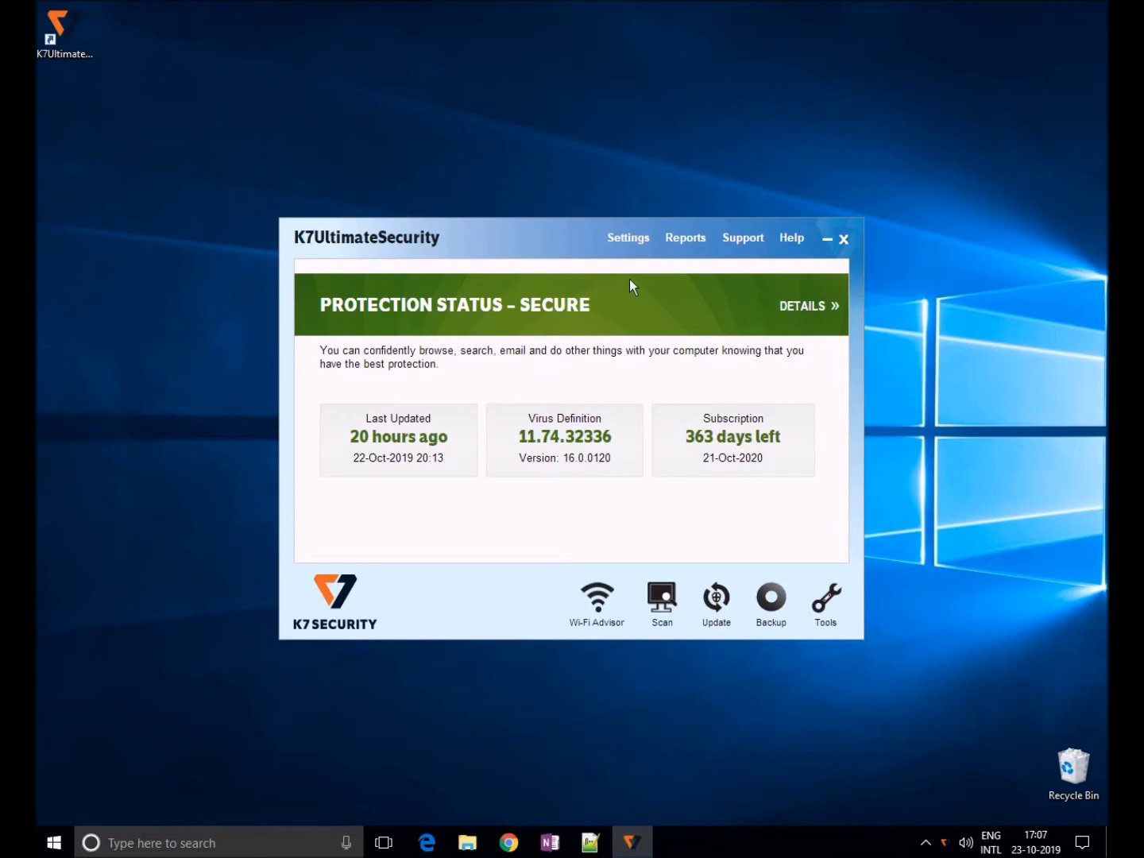
# Step: Start Setup Backup and add the Downloads and Pictures folders as sources beside My Documents
pyautogui.click(768, 597)
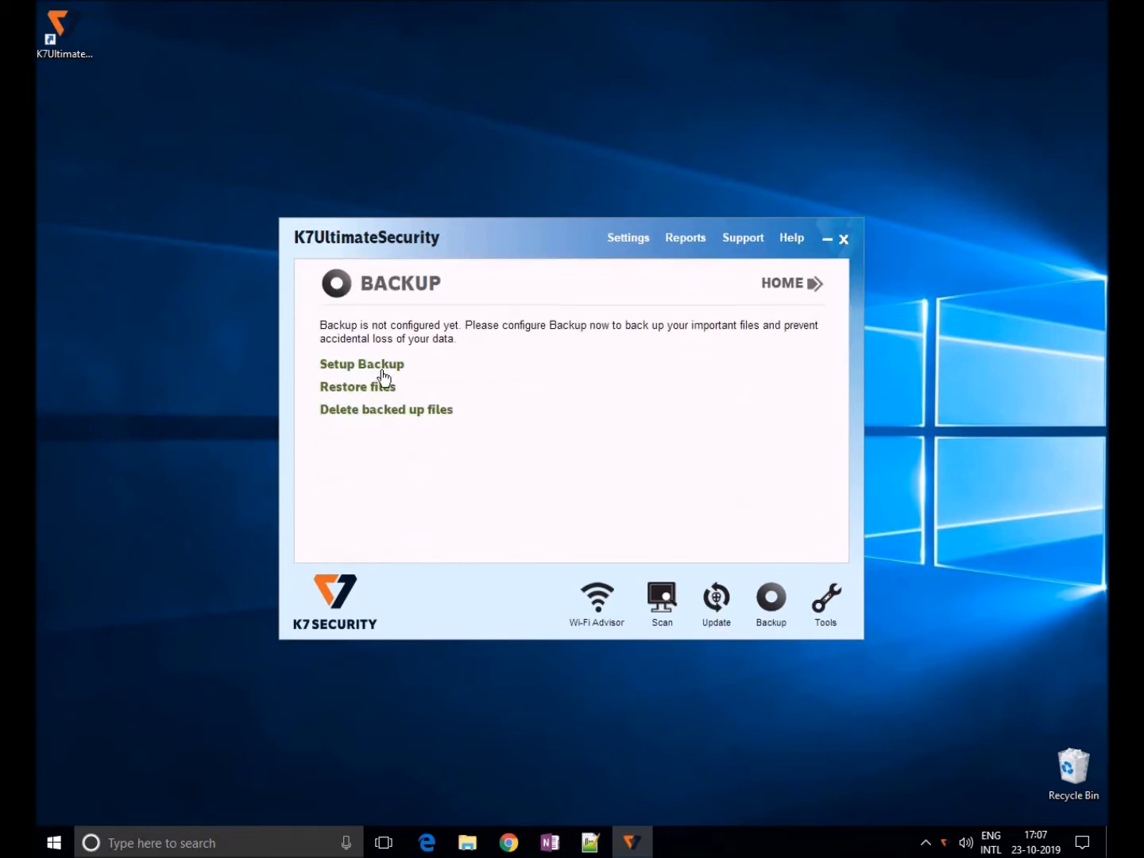
pyautogui.click(360, 364)
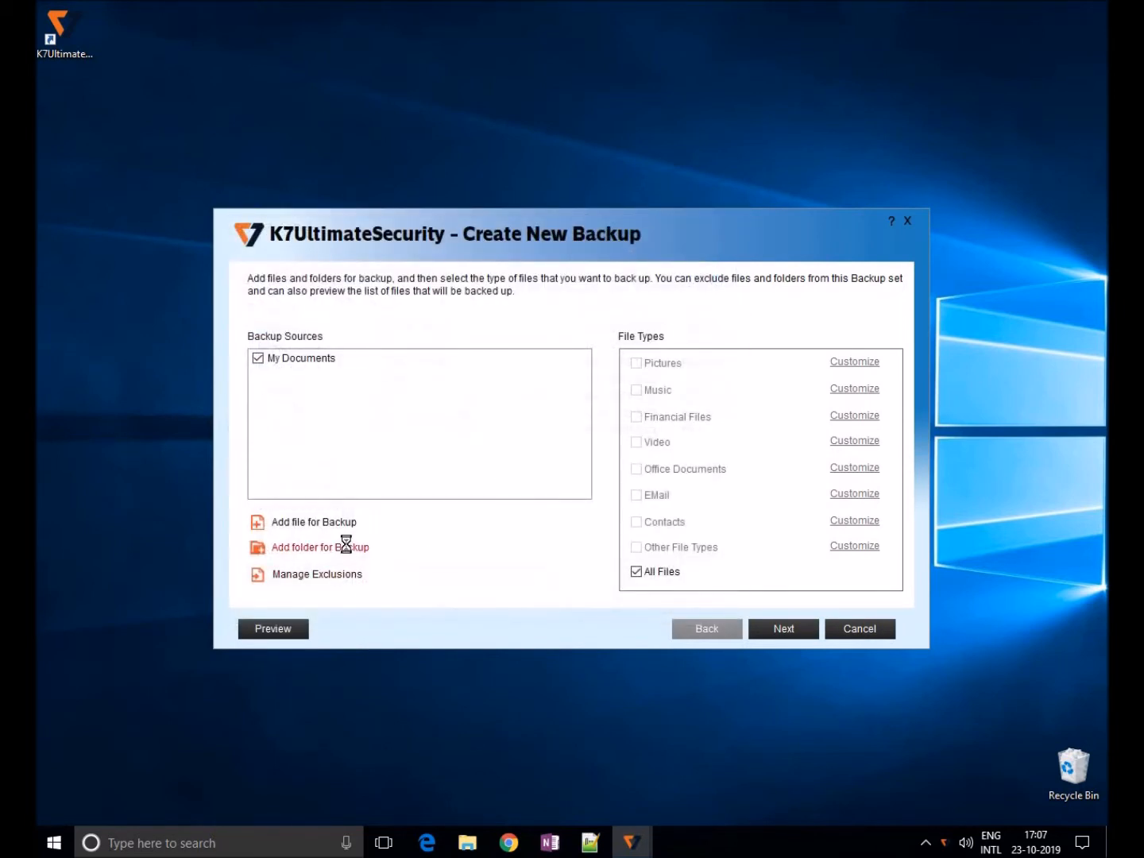
pyautogui.click(319, 547)
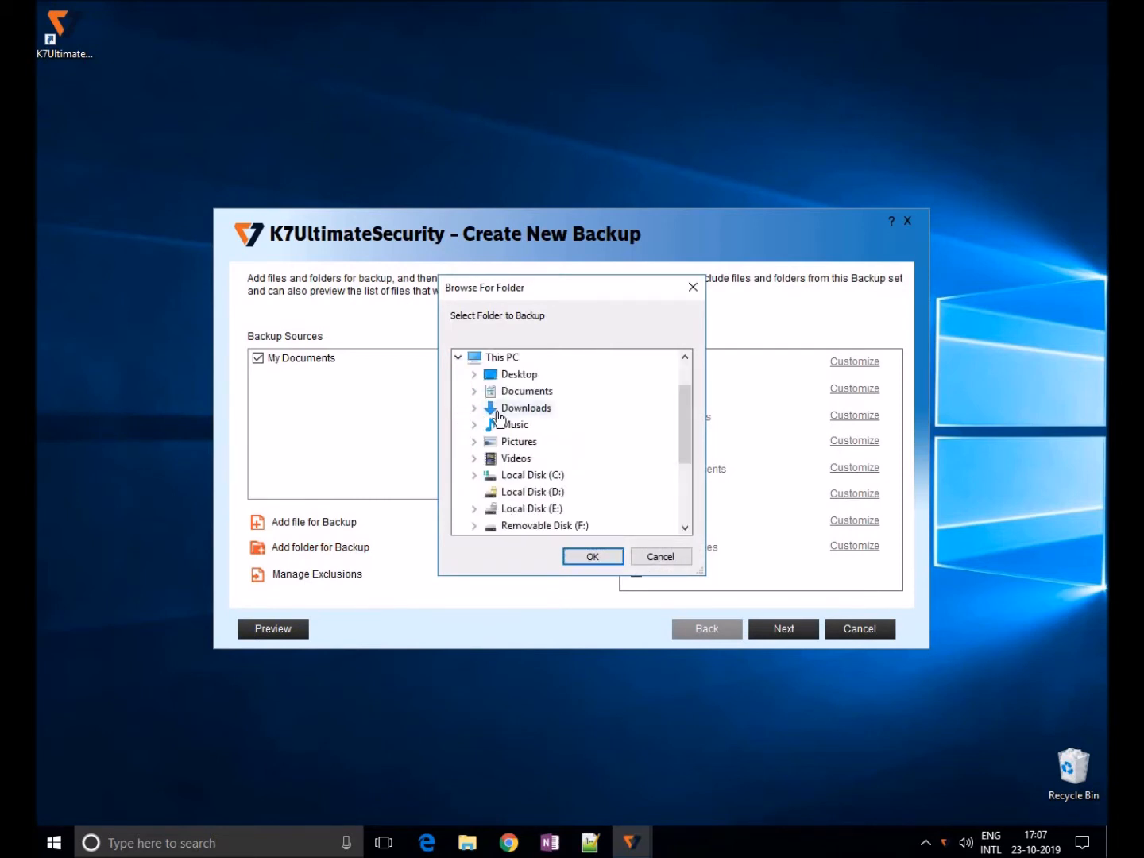
pyautogui.click(592, 556)
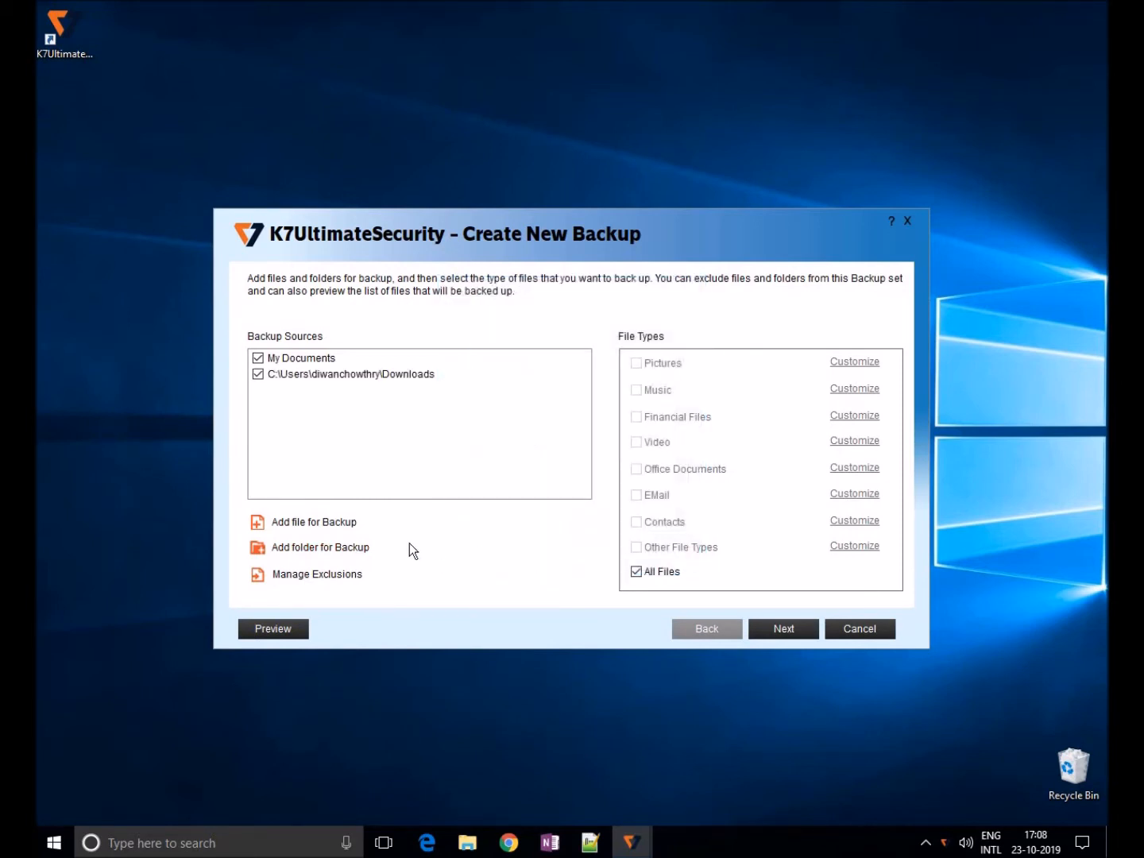
pyautogui.click(321, 547)
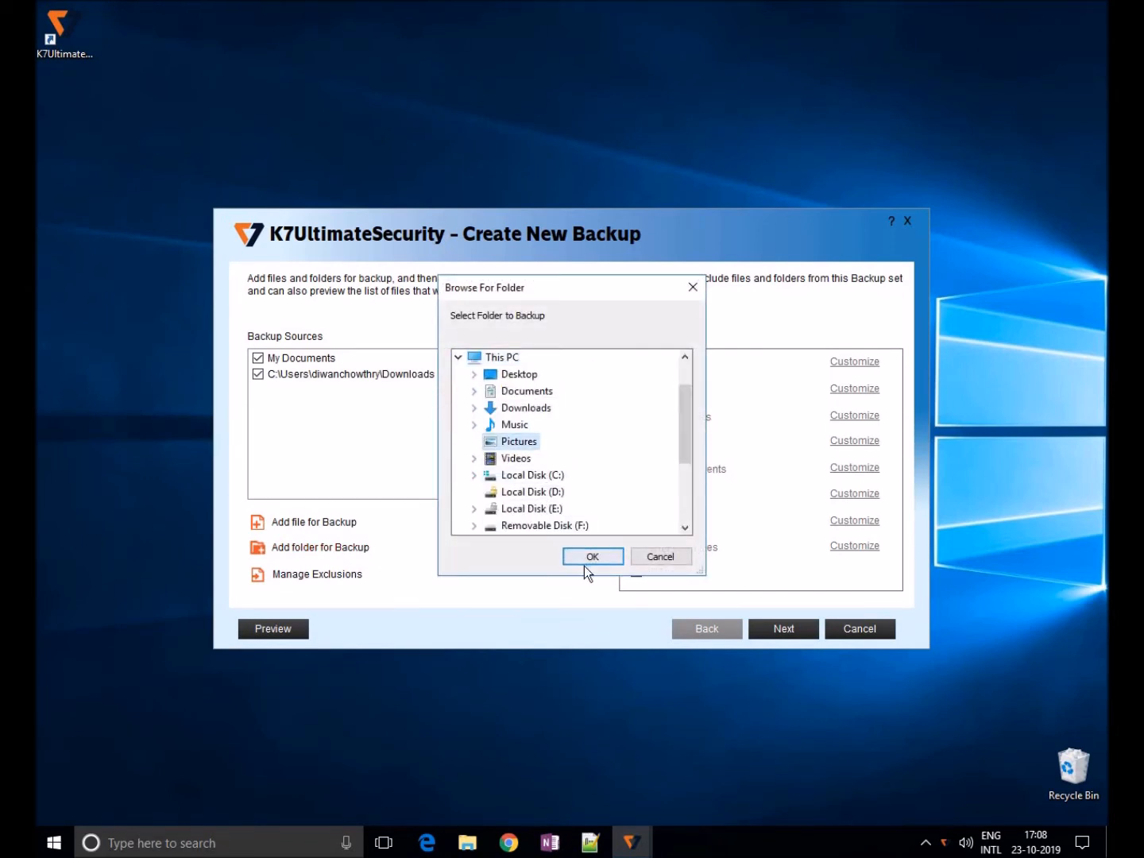
pyautogui.click(593, 556)
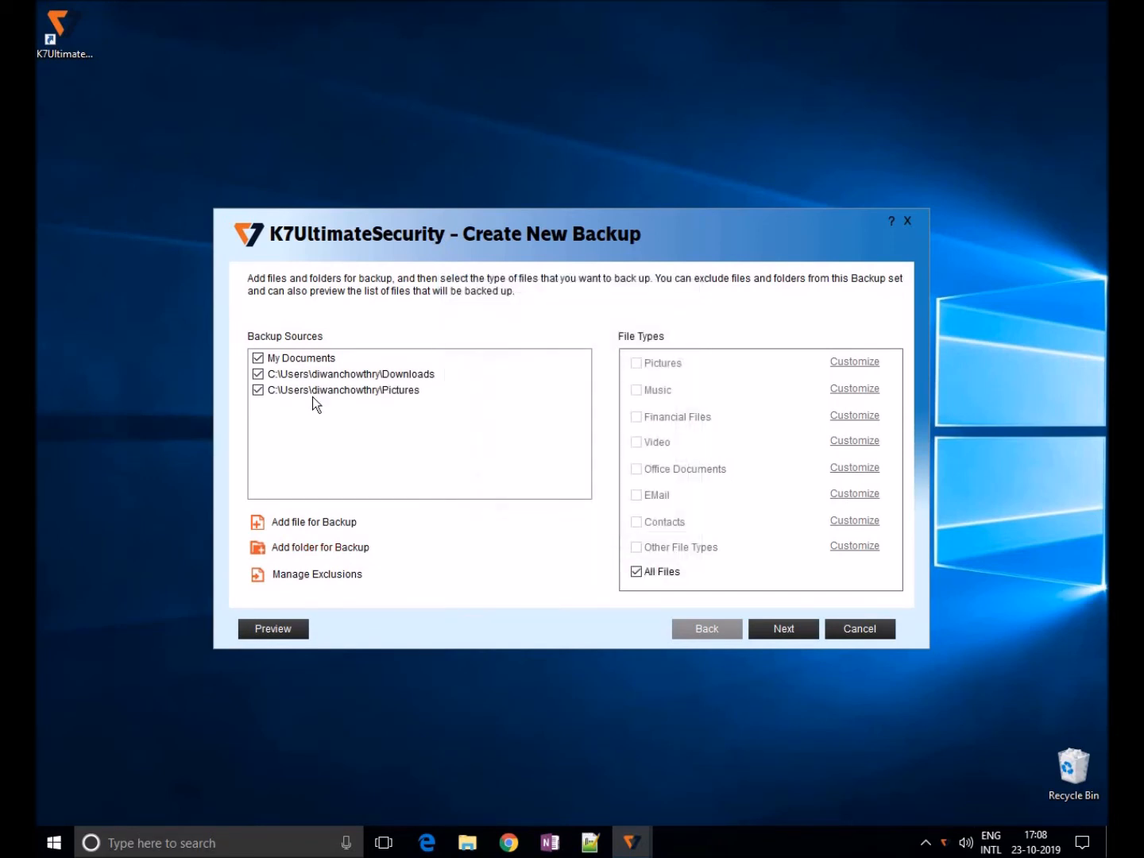
pyautogui.moveTo(343, 419)
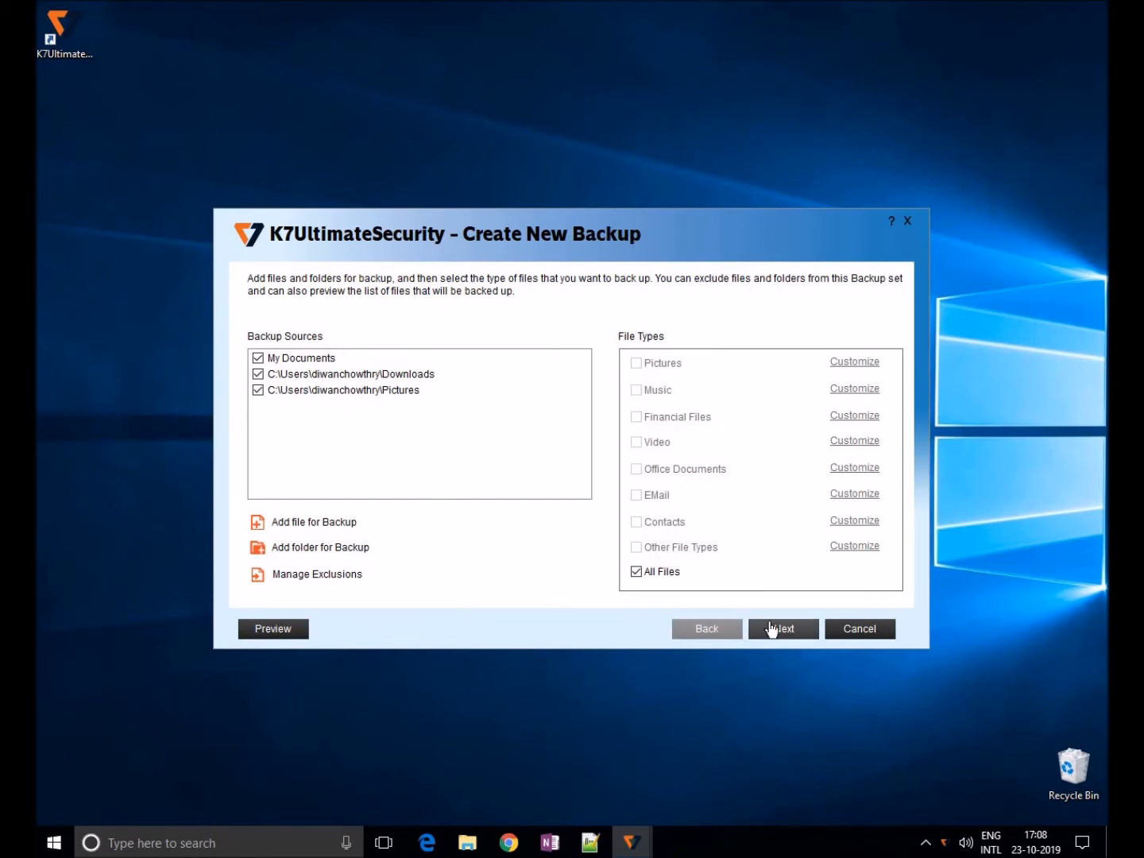
# Step: Choose E:\ (Local Drive) as destination, try Weekly in the Schedule list, then keep Automatic
pyautogui.click(781, 629)
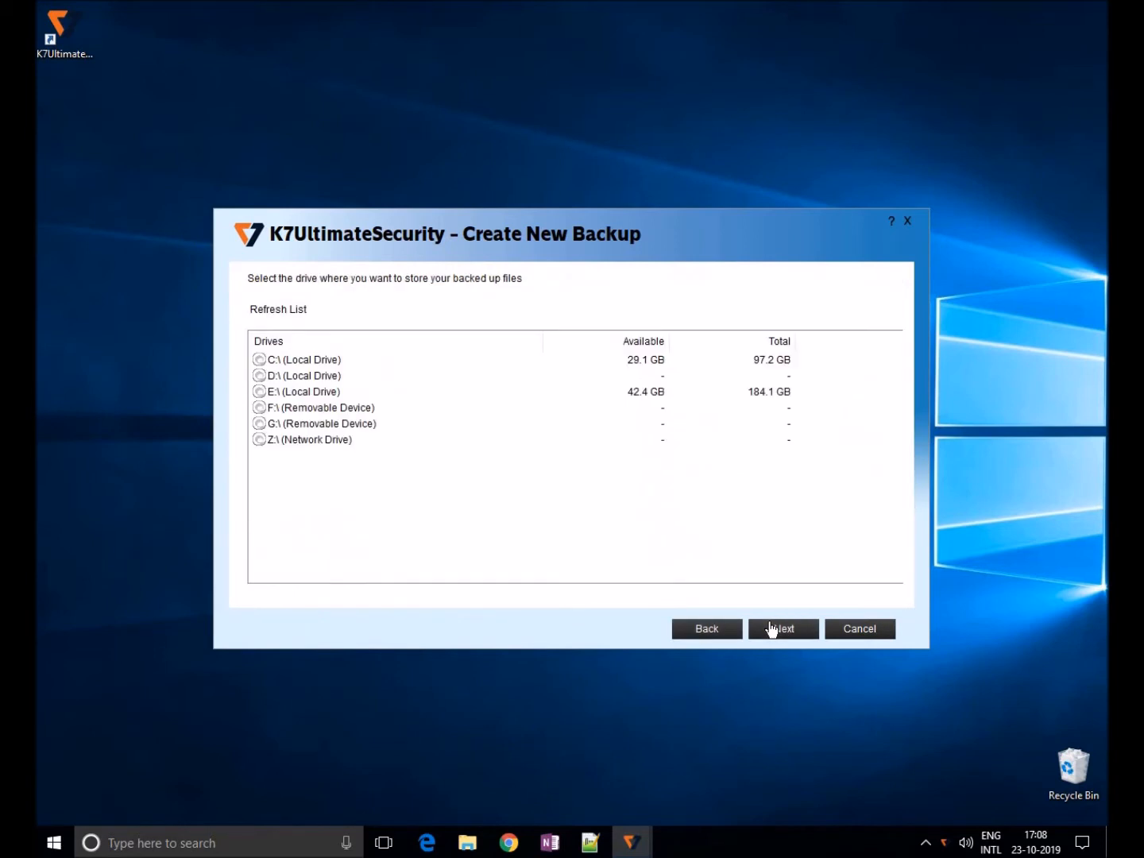
pyautogui.click(317, 391)
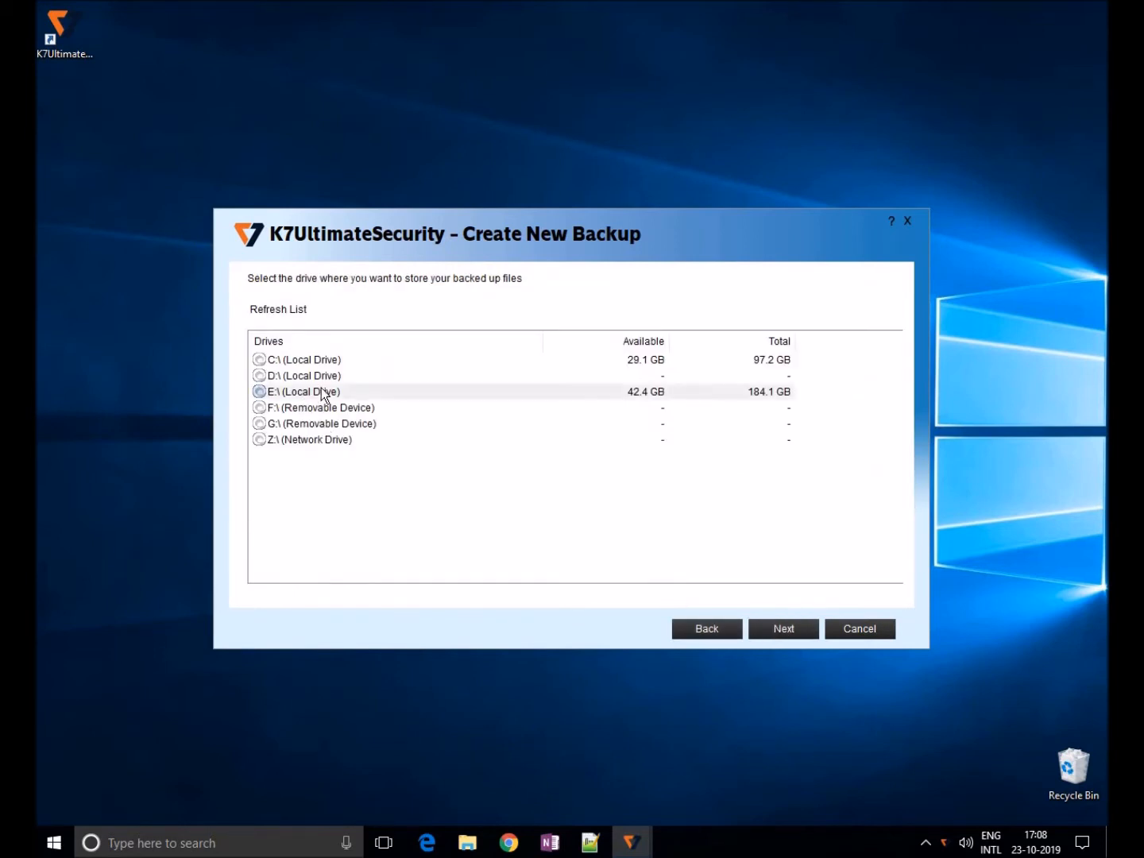
pyautogui.click(781, 629)
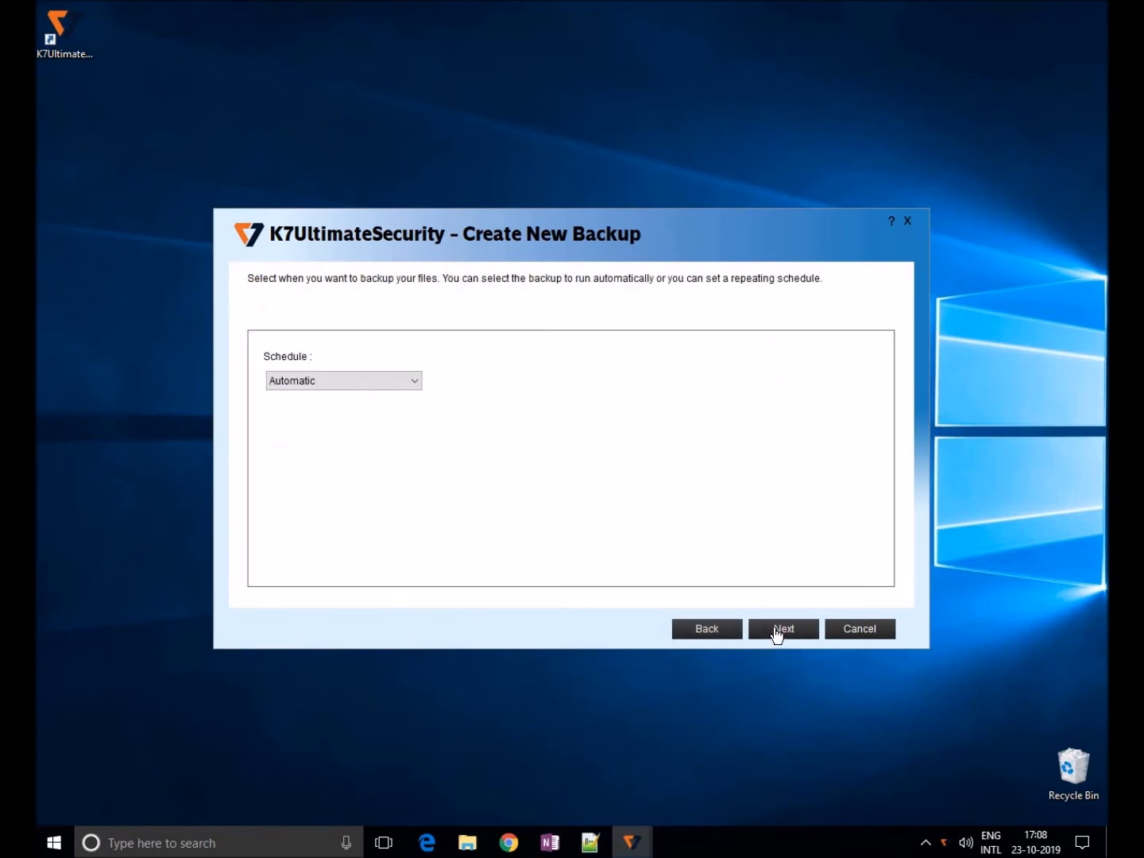
pyautogui.click(343, 381)
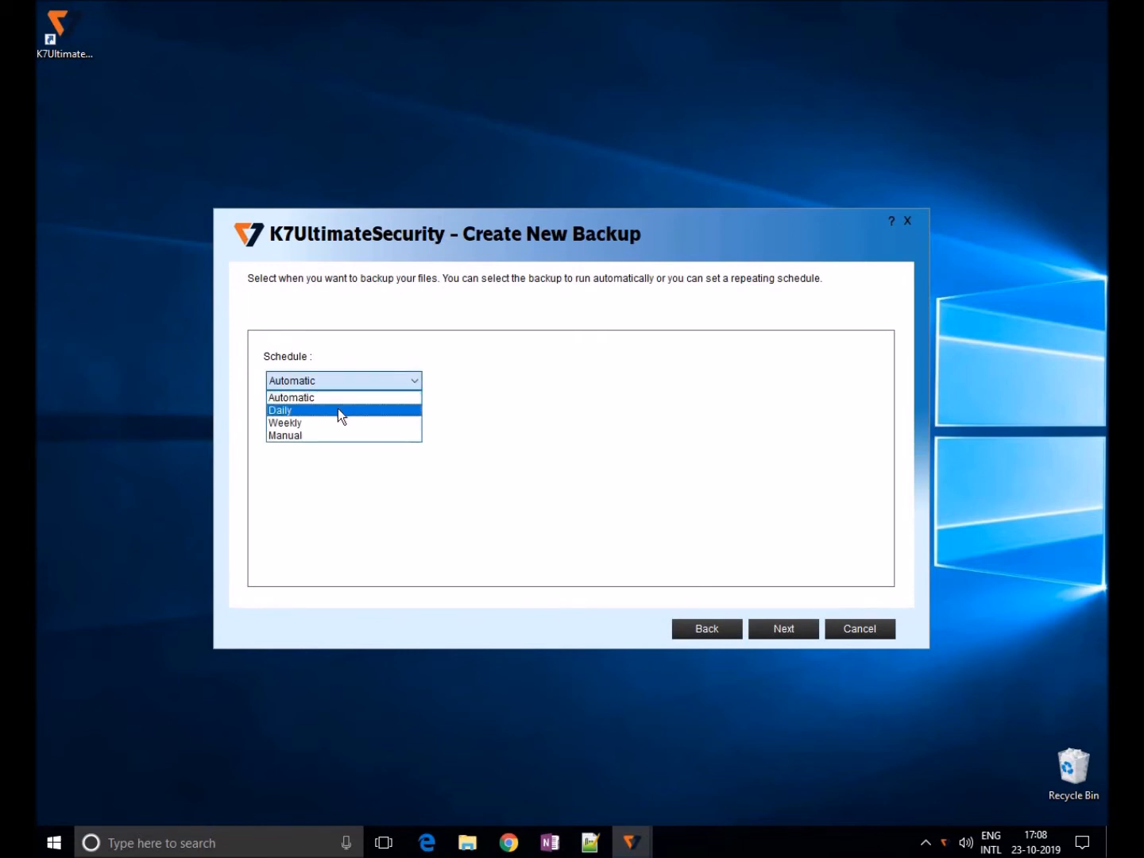
pyautogui.click(284, 422)
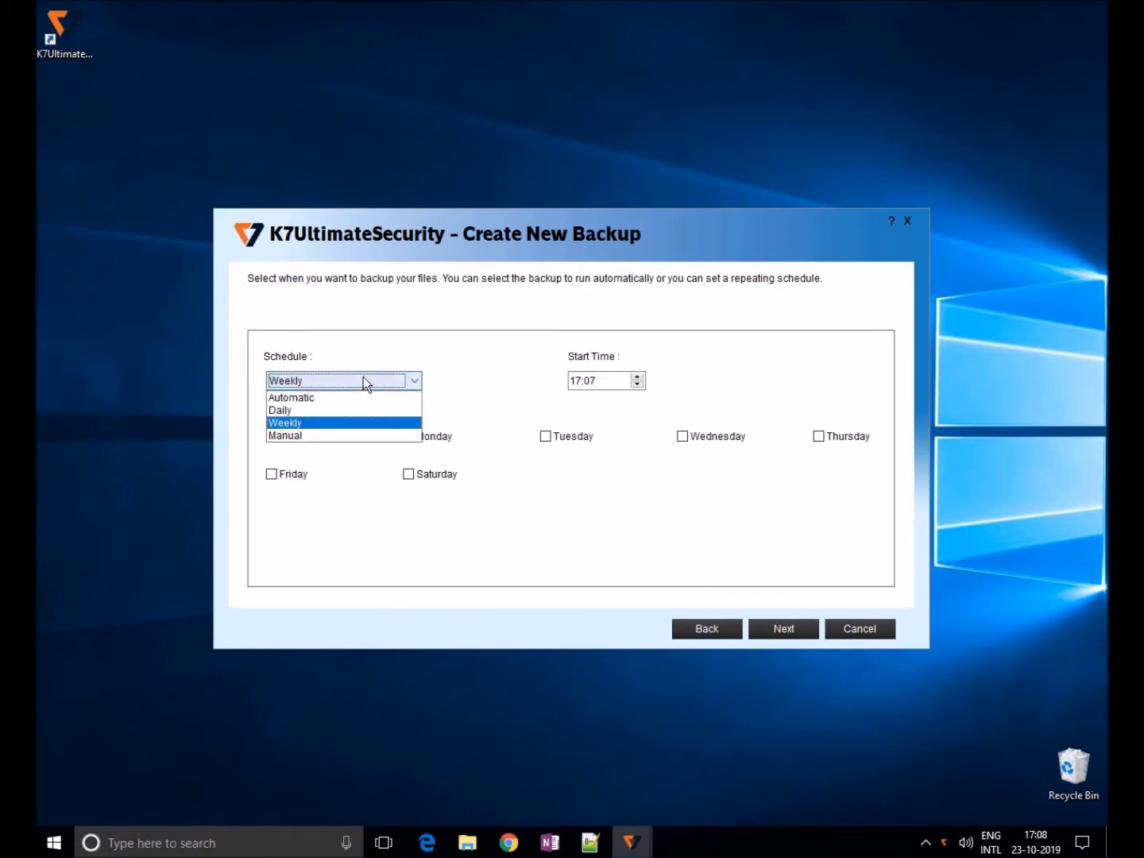
pyautogui.click(291, 397)
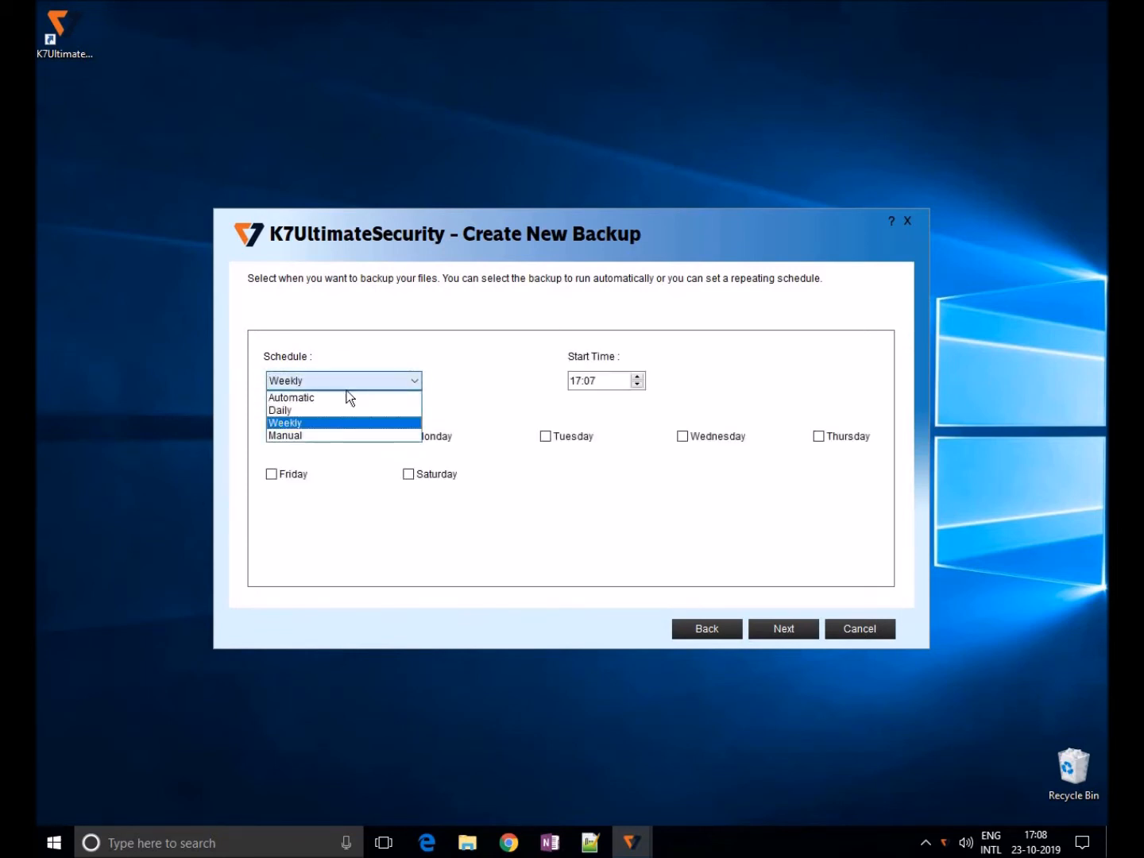
pyautogui.click(291, 398)
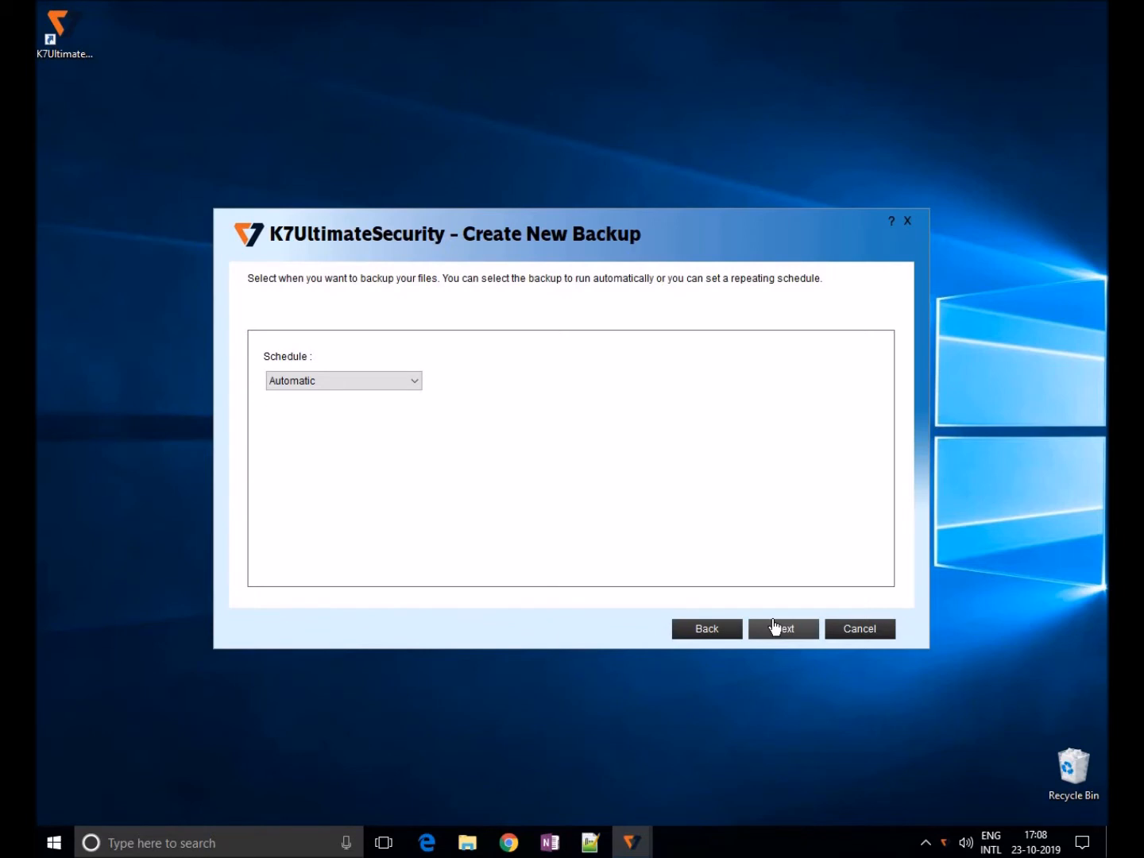
# Step: Name the set 'Backup Documents', enter and confirm its password, and finish creating it
pyautogui.click(782, 629)
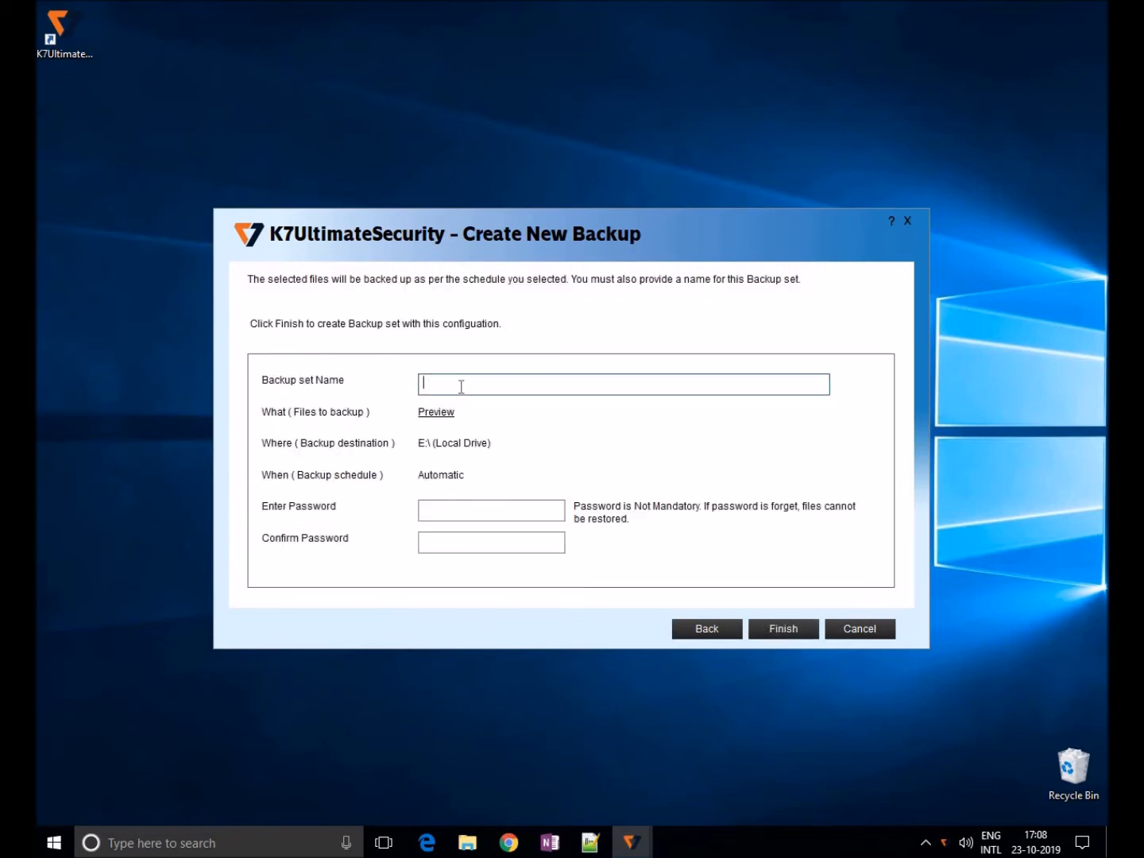
pyautogui.write('Backup Documents')
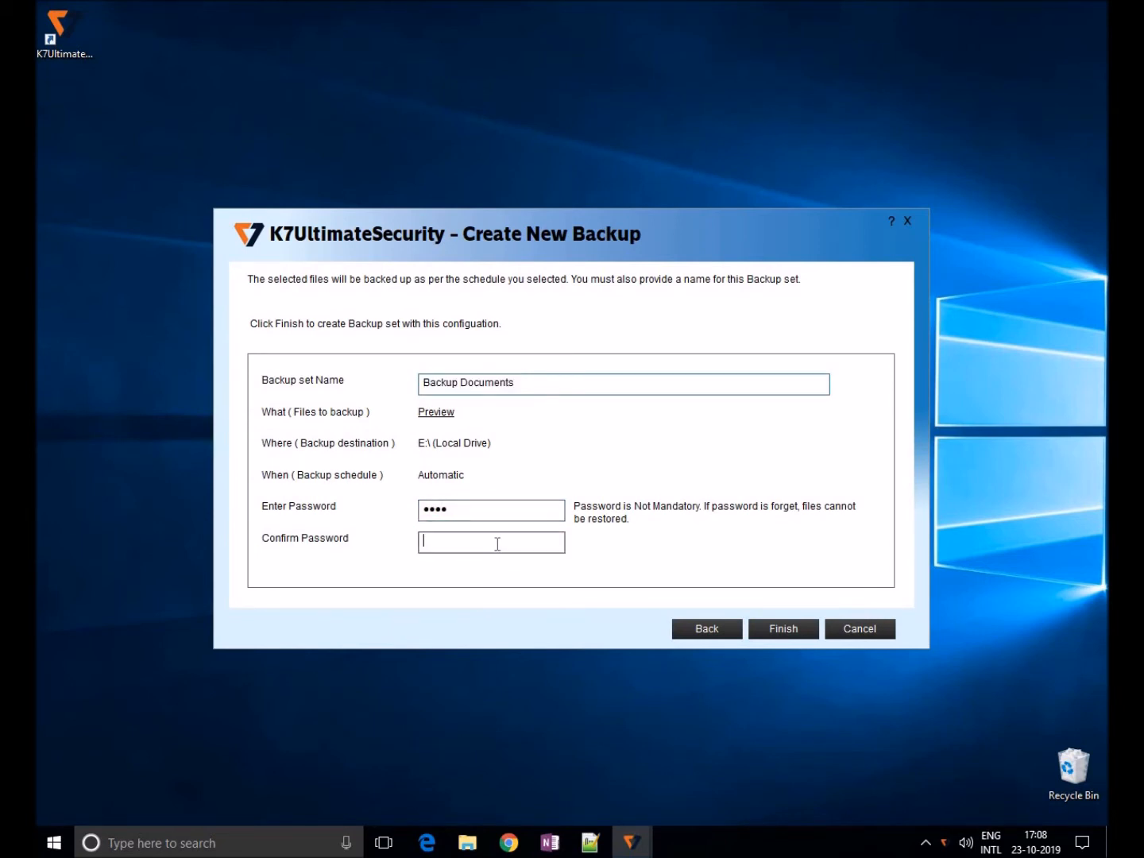
pyautogui.write('••••')
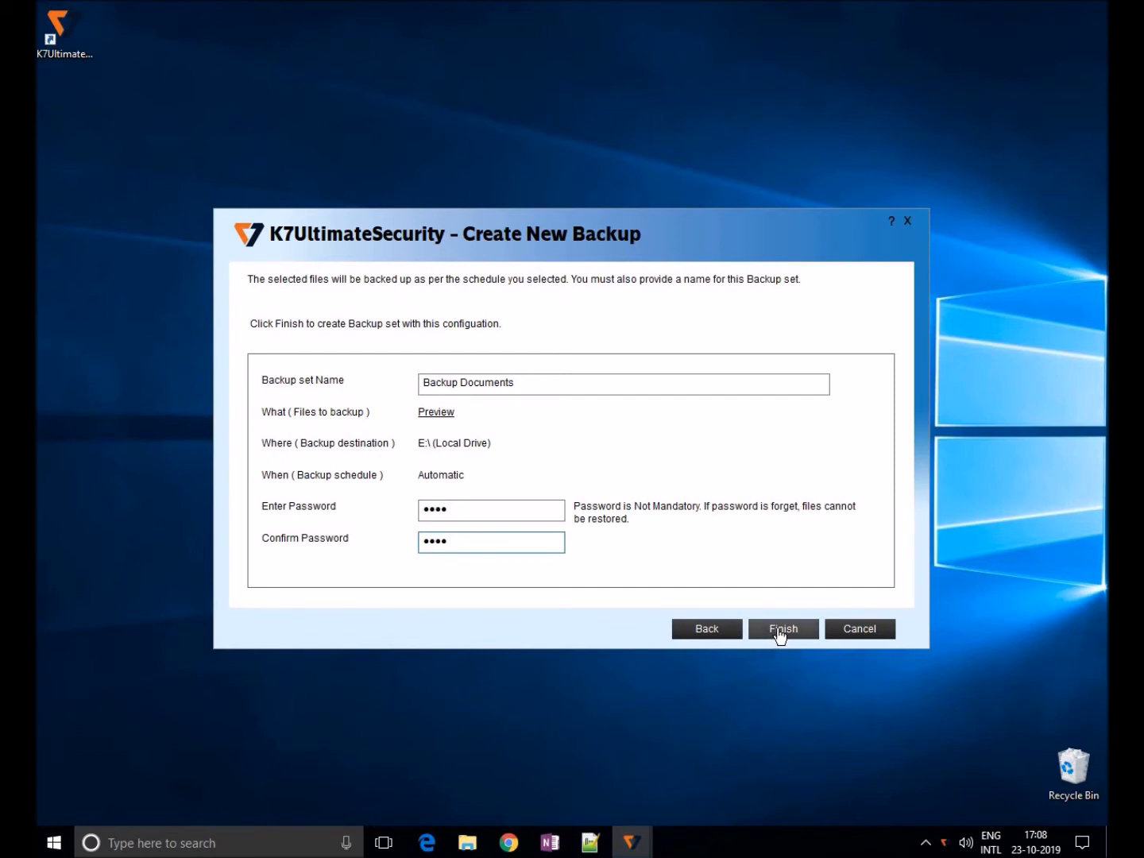
pyautogui.click(490, 541)
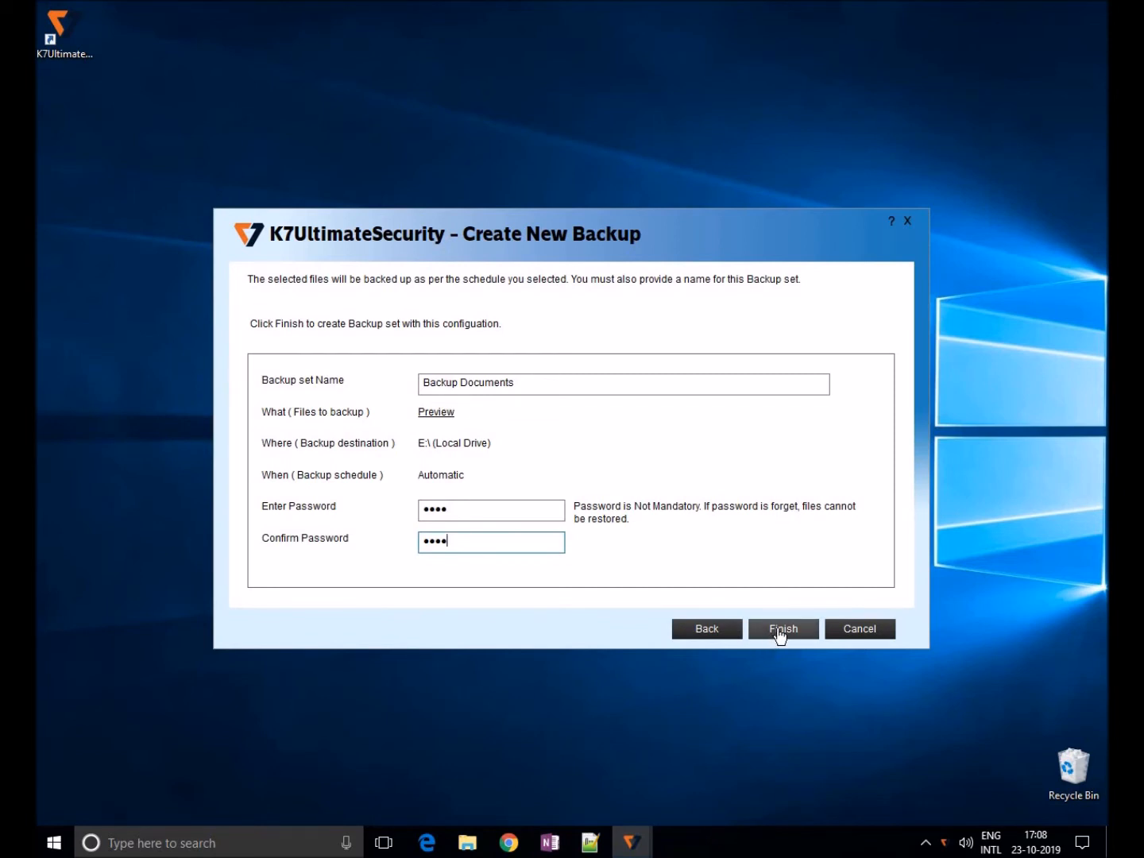
# Step: In Manage Backup, select Backup Documents and run the backup now
pyautogui.click(781, 629)
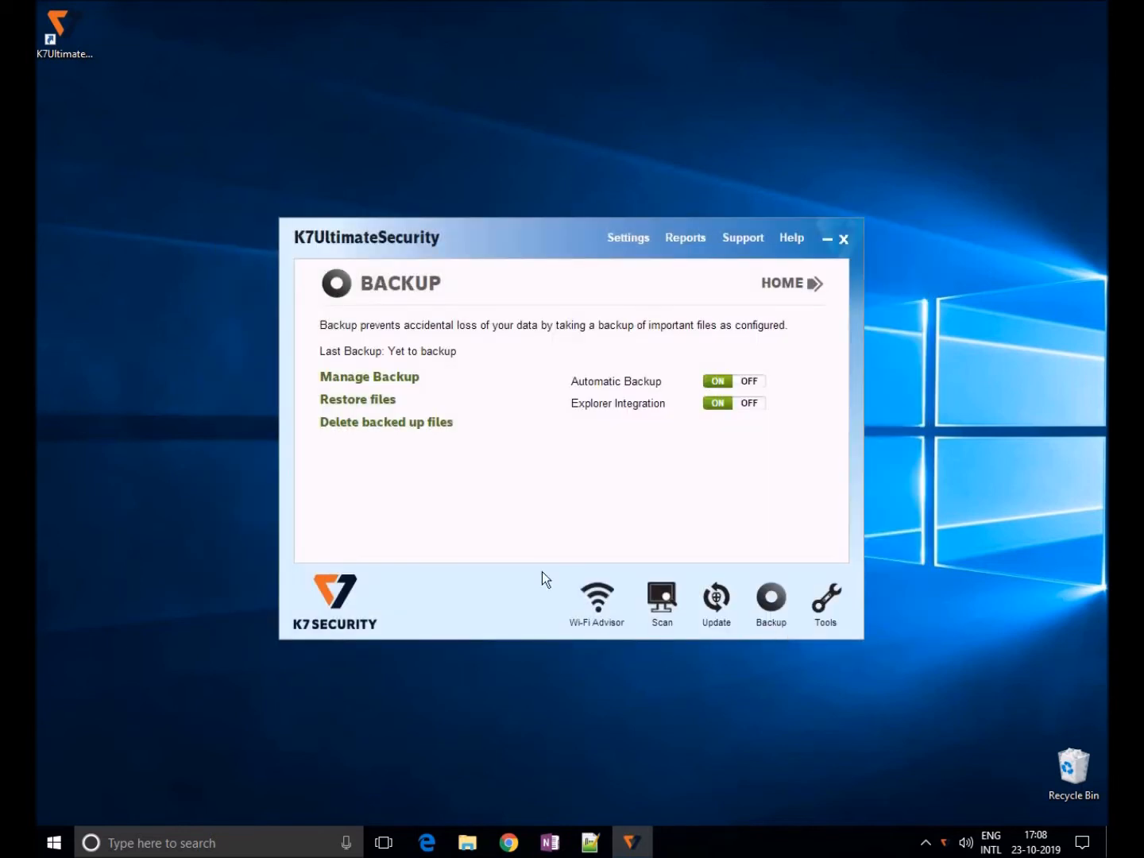
pyautogui.moveTo(586, 470)
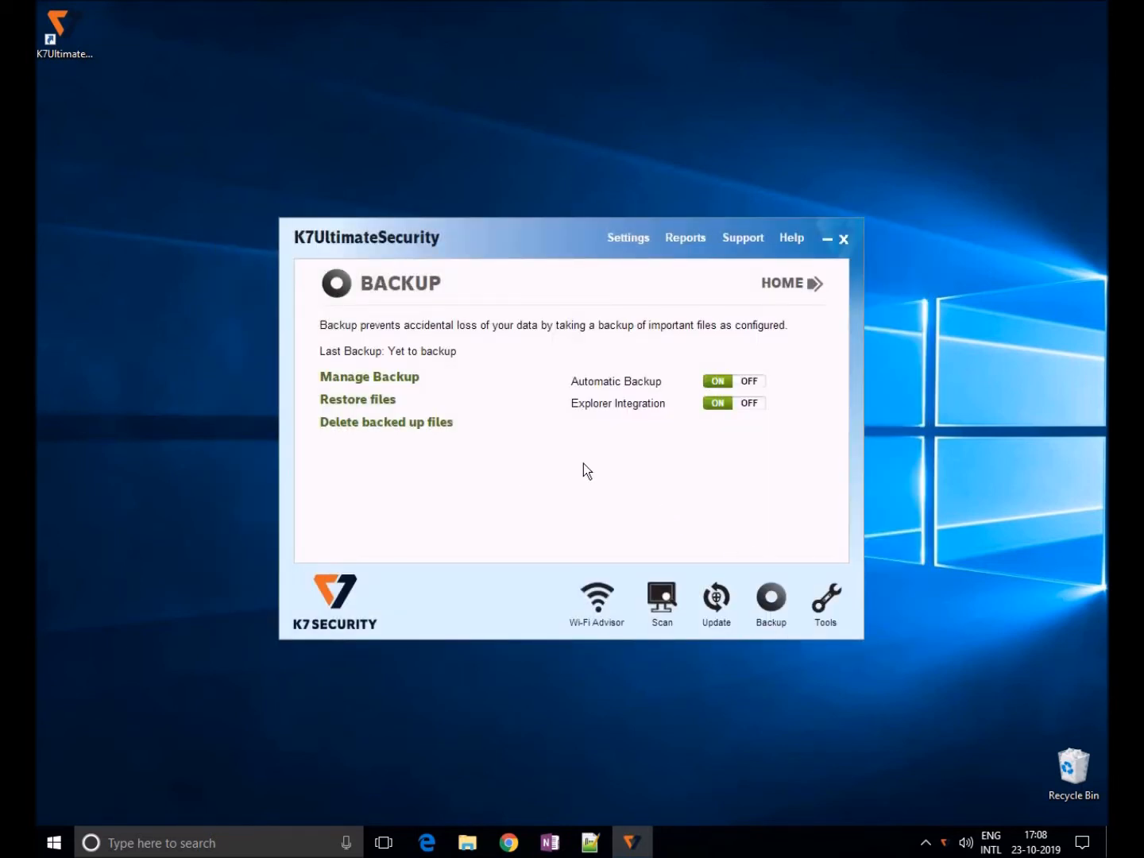
pyautogui.moveTo(409, 426)
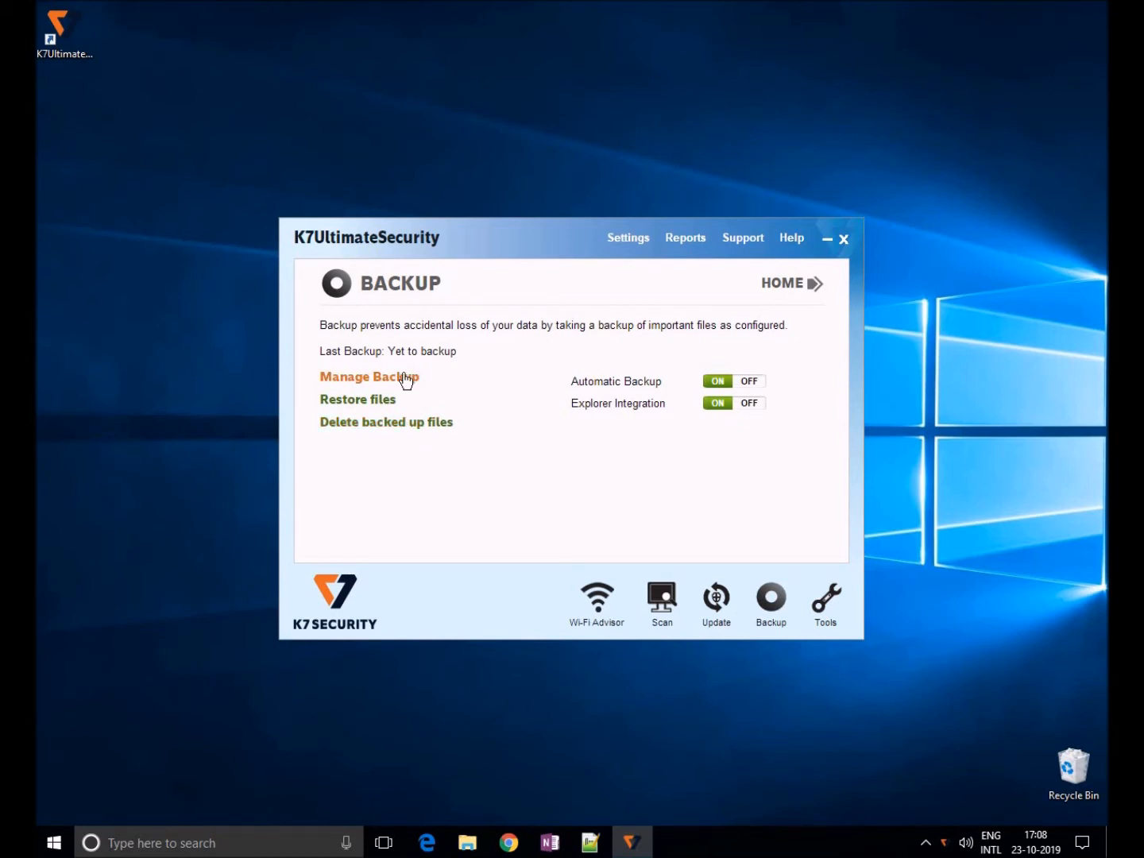
pyautogui.click(368, 375)
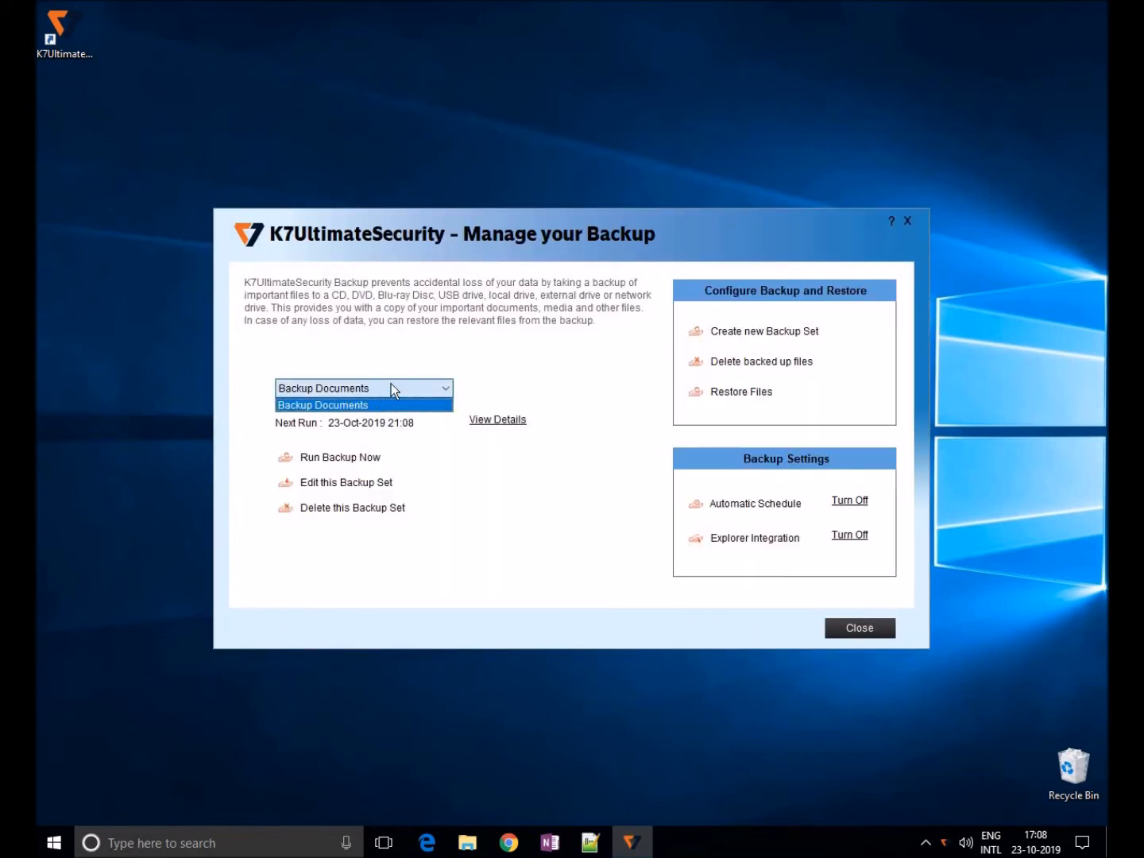
pyautogui.click(321, 403)
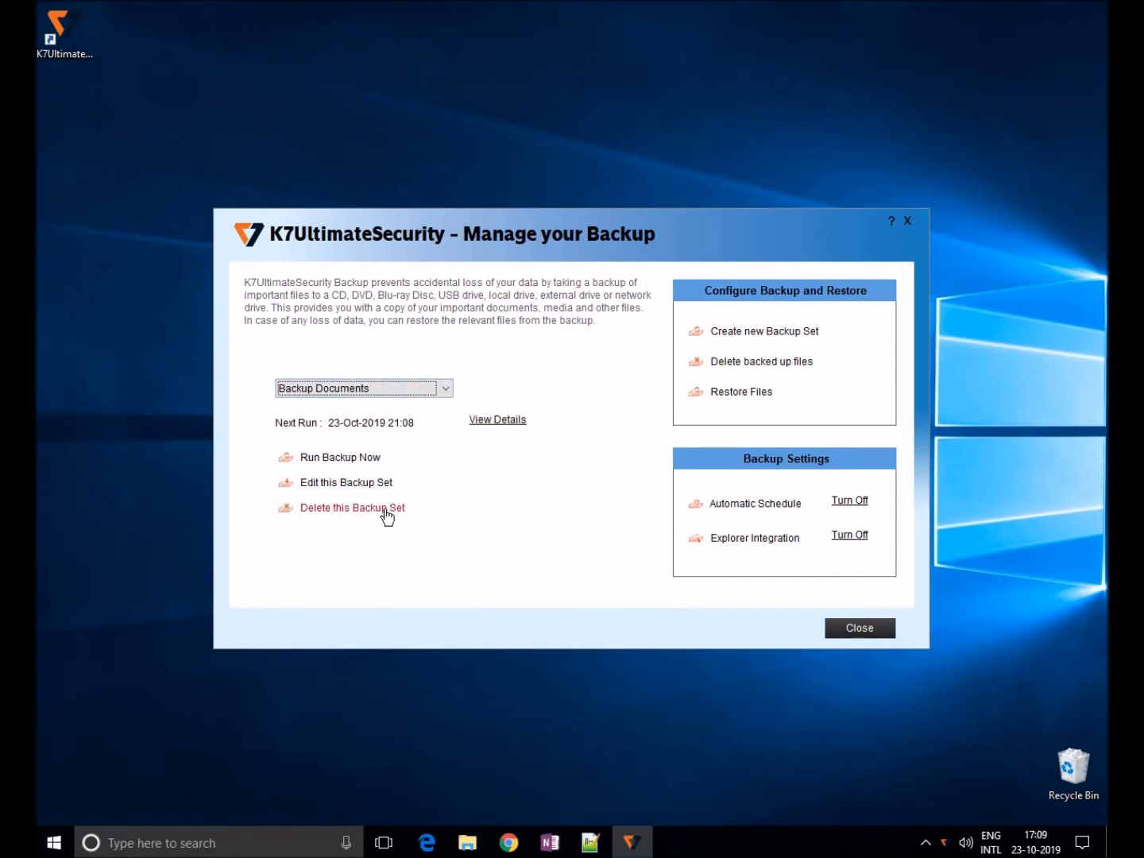
pyautogui.moveTo(443, 506)
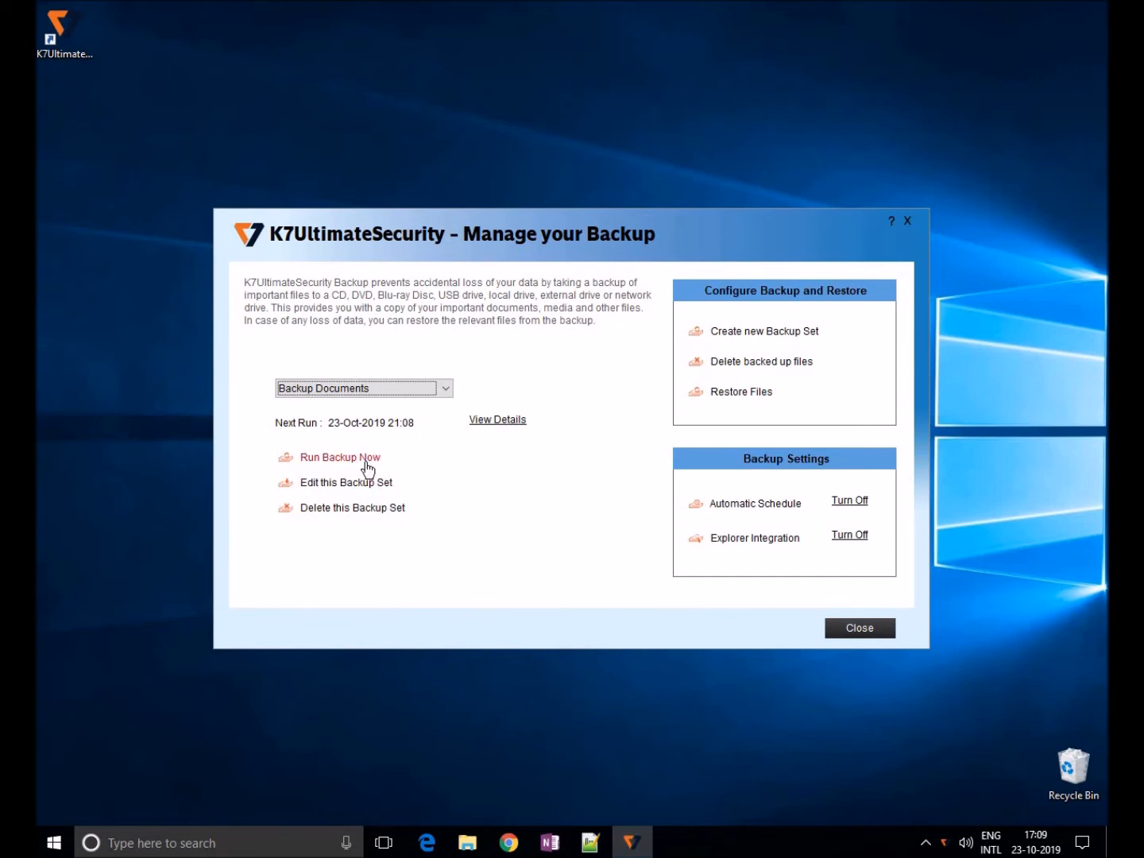
pyautogui.click(340, 458)
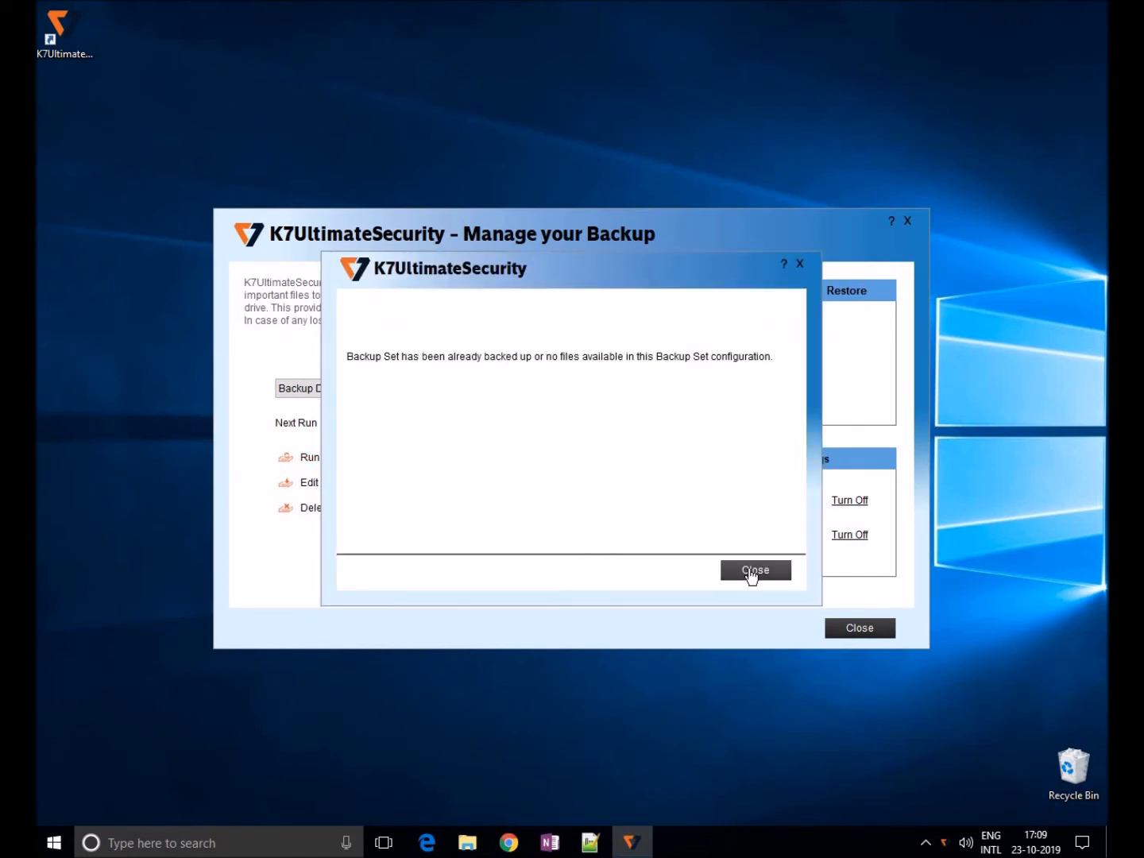
# Step: Dismiss the backup result message and close the K7 window
pyautogui.click(755, 570)
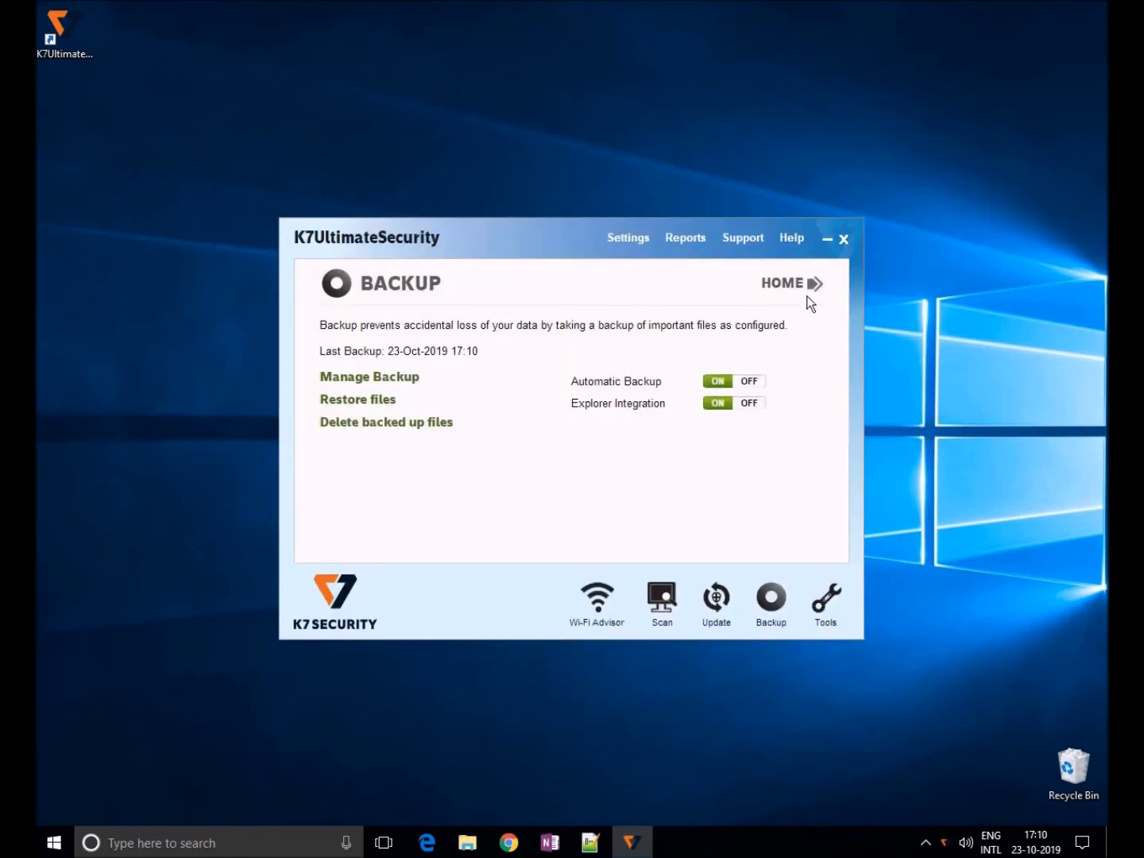
pyautogui.click(844, 238)
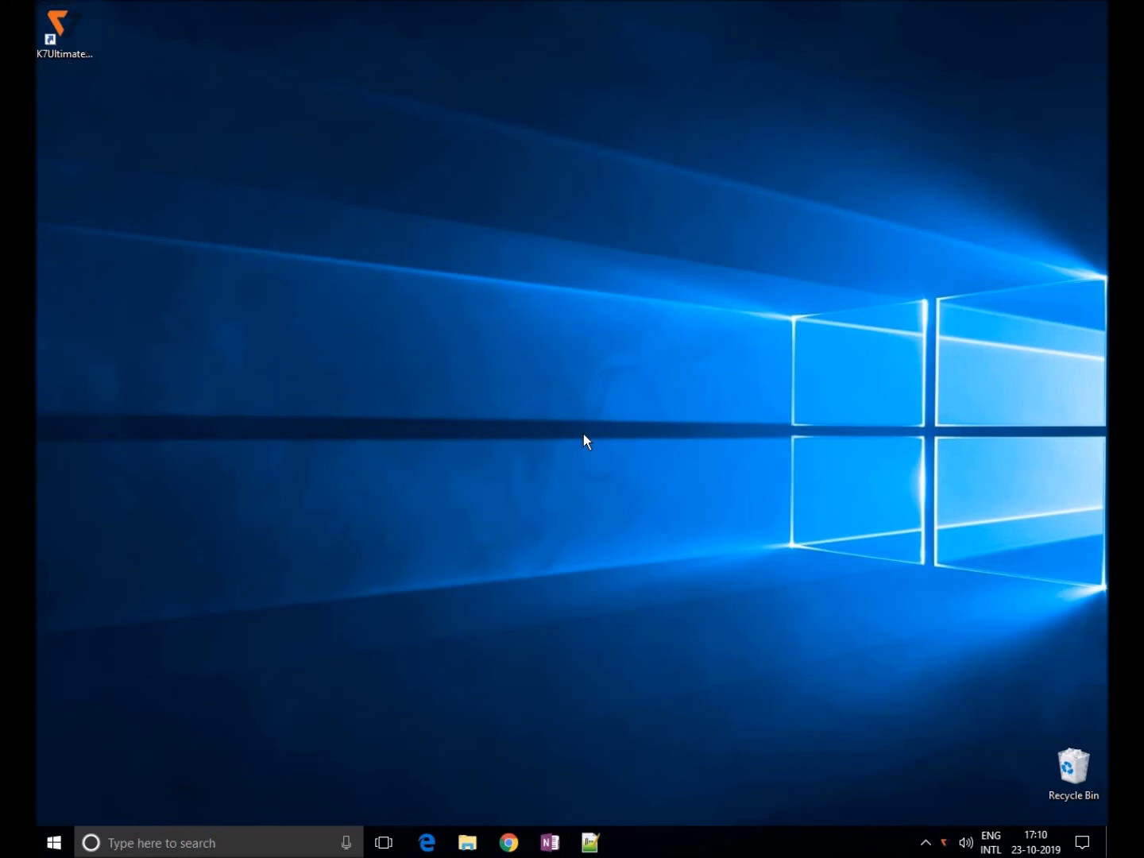
# Step: Permanently delete the 10 Downloads files and 7 Pictures files in File Explorer, then close it
pyautogui.click(467, 842)
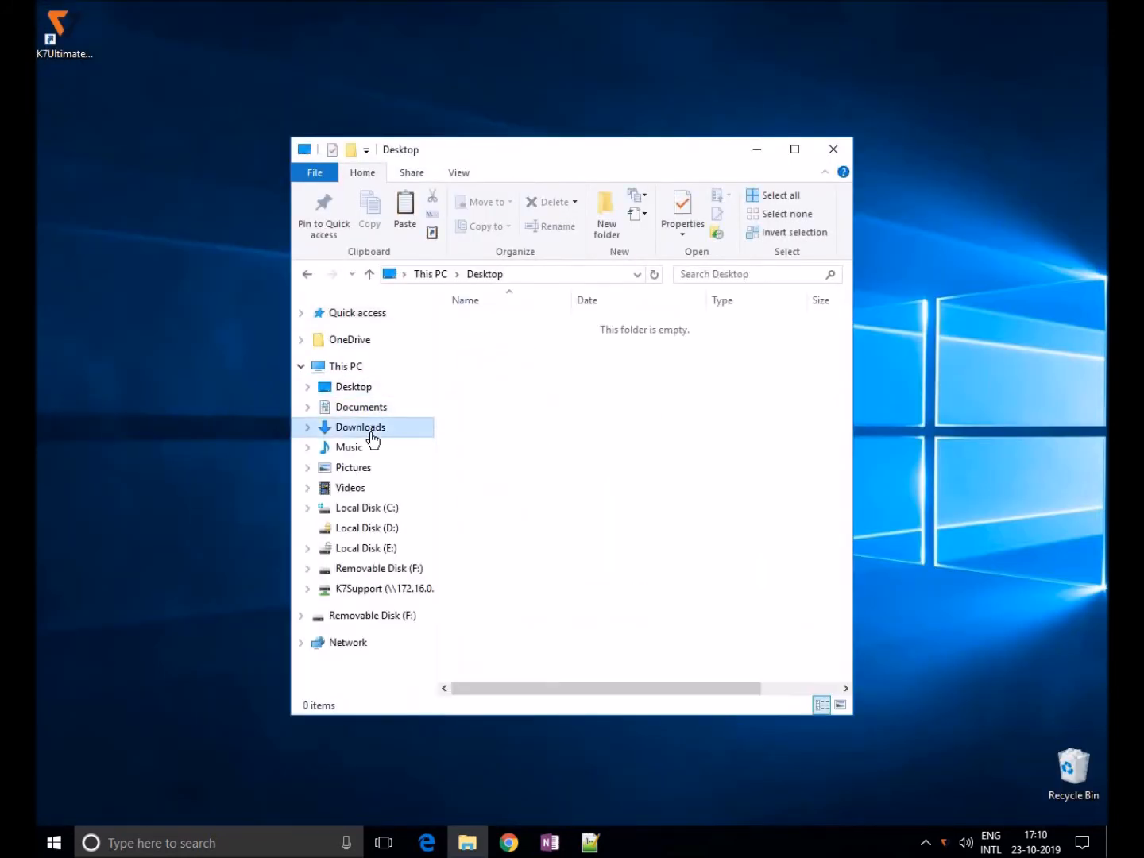
pyautogui.click(359, 426)
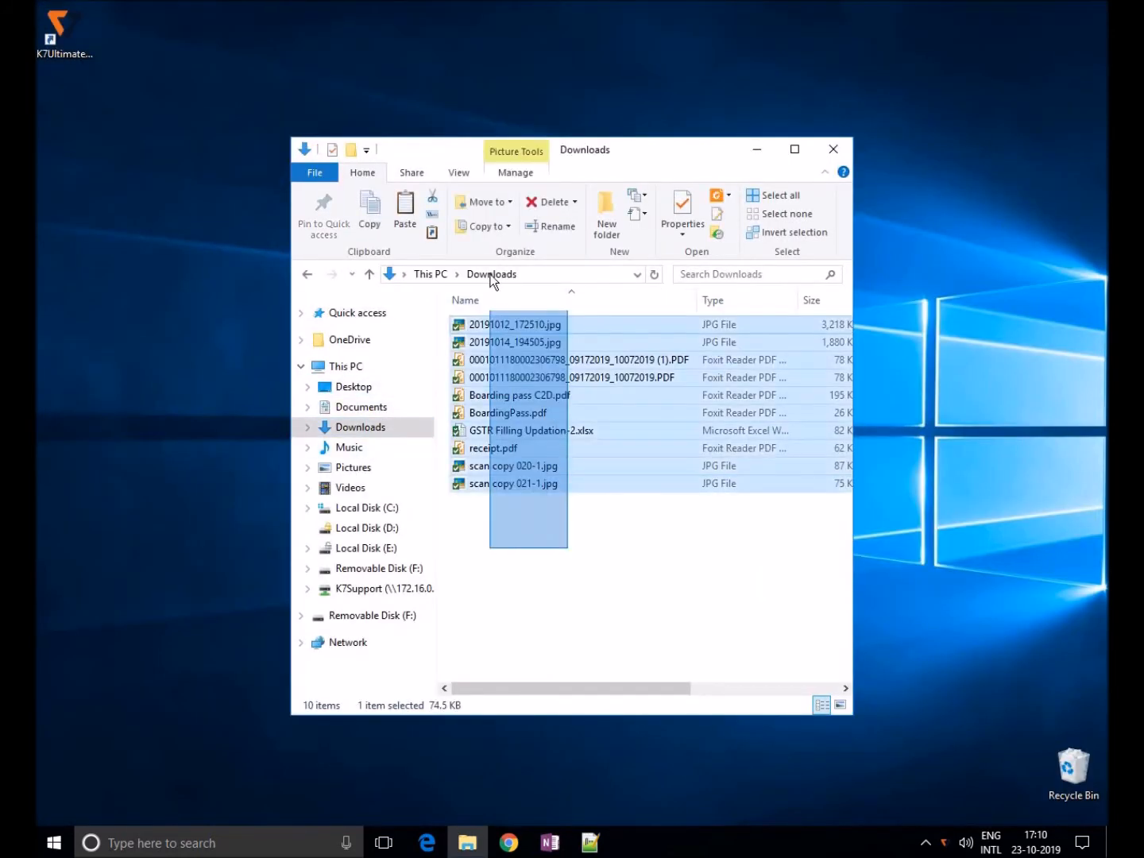
pyautogui.click(547, 200)
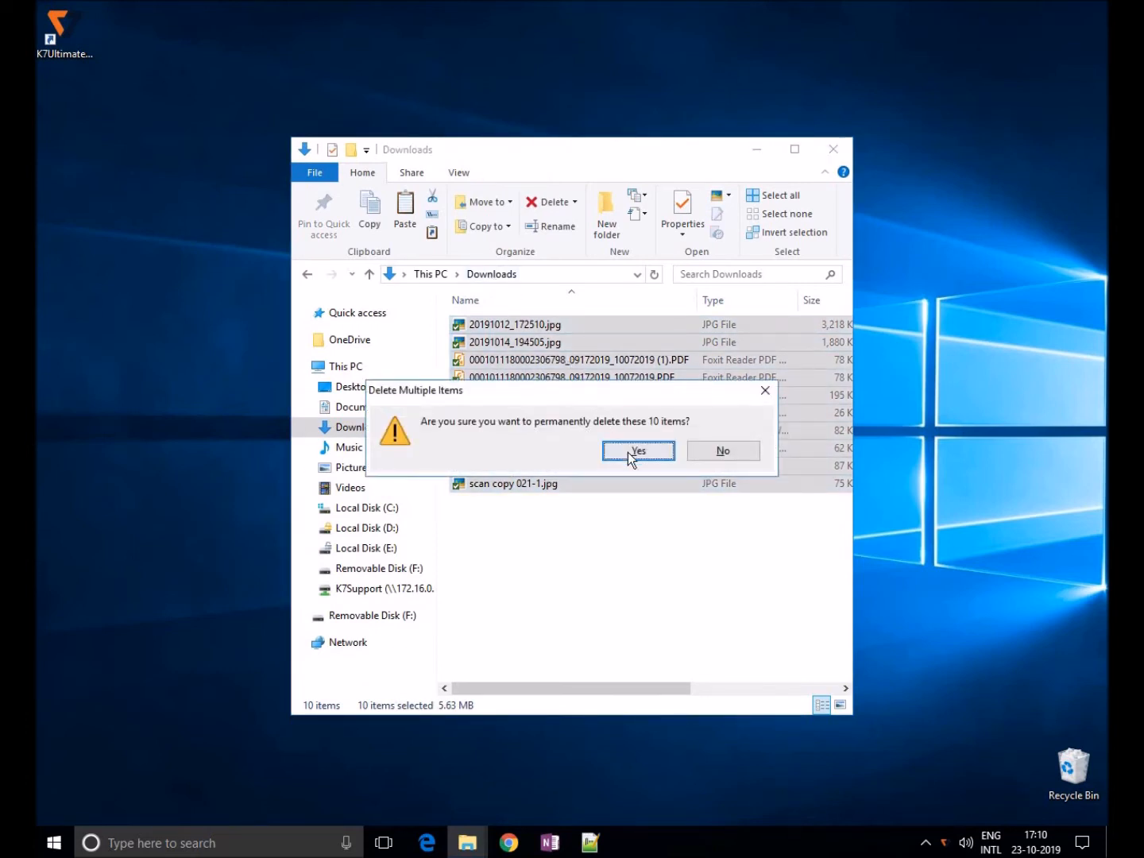
pyautogui.click(639, 451)
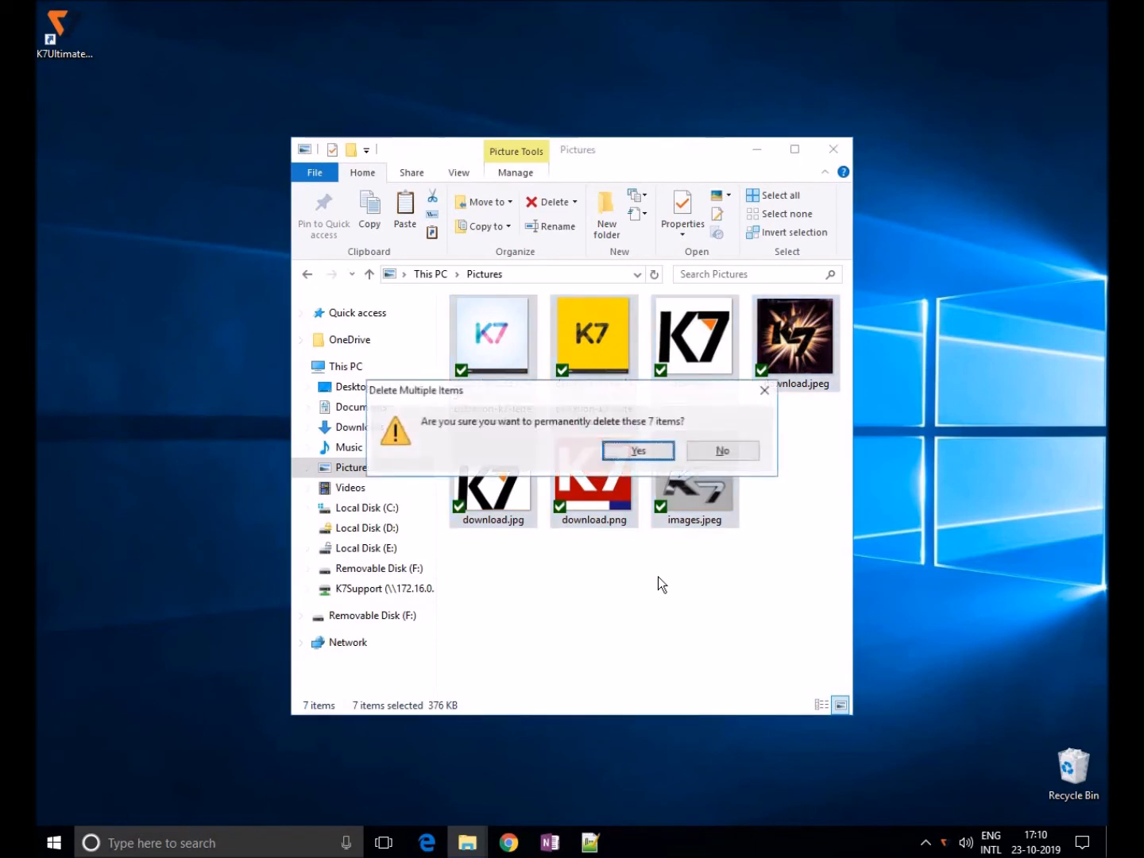
pyautogui.click(637, 451)
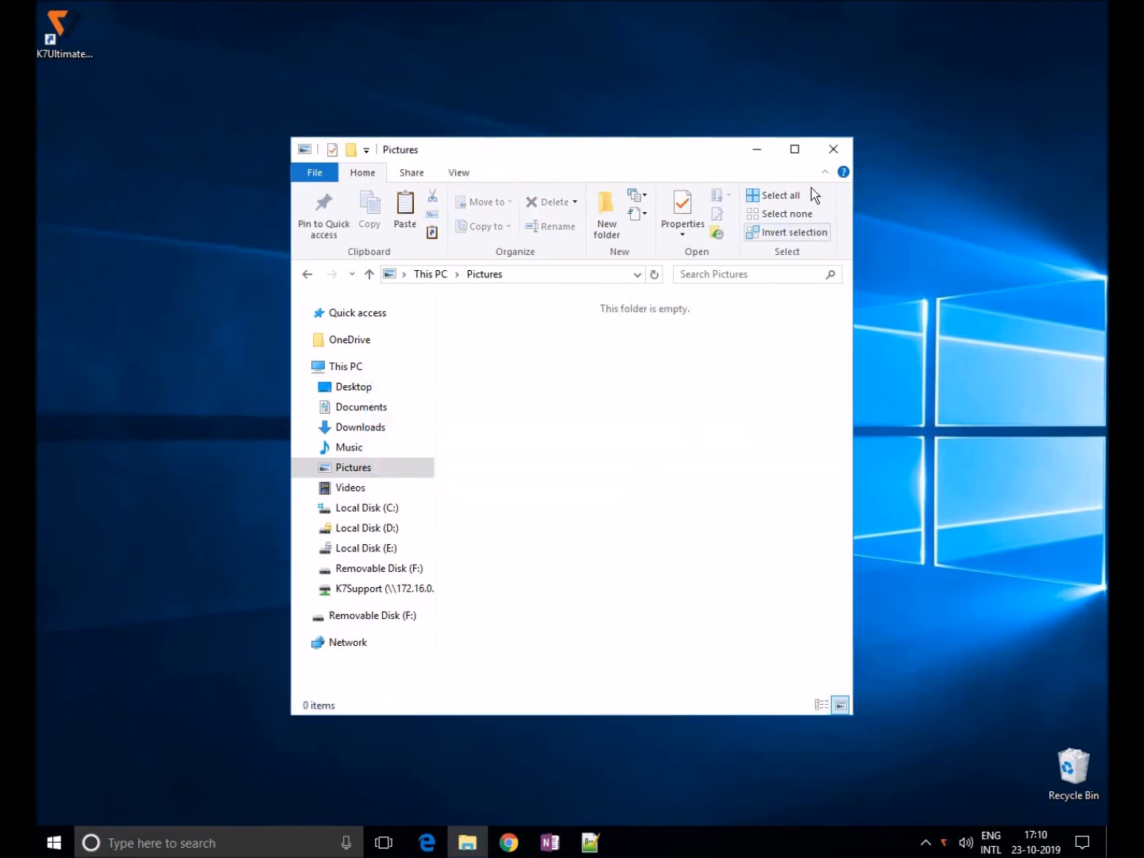
pyautogui.click(833, 149)
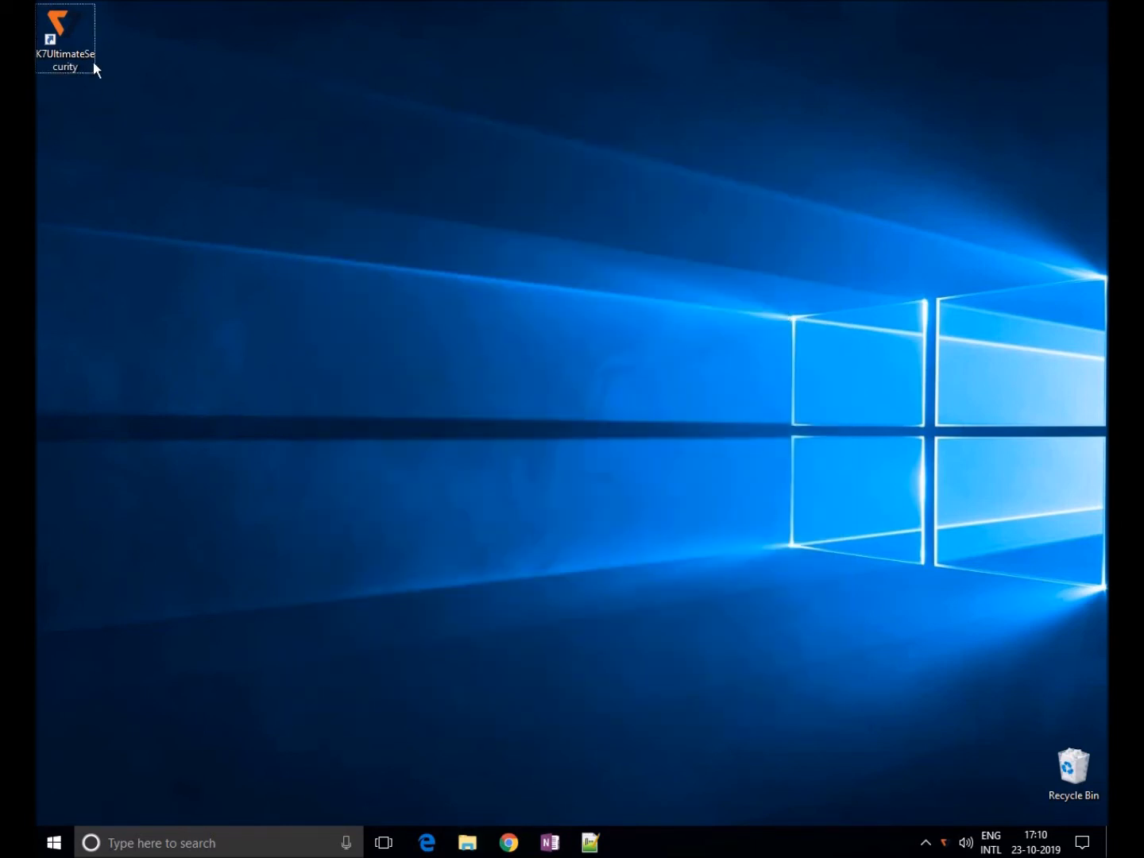
# Step: Relaunch K7, start Restore files for Backup Document (E:\) and submit its password
pyautogui.doubleClick(65, 35)
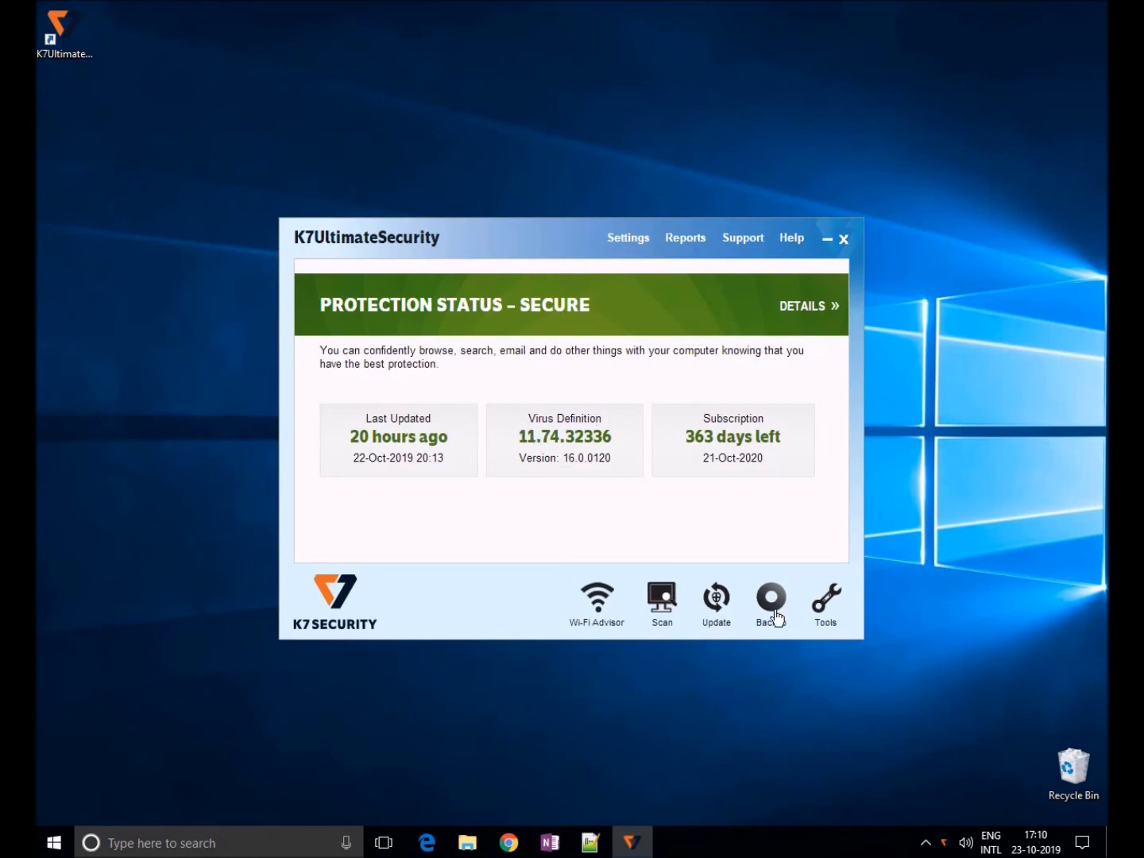
pyautogui.click(771, 598)
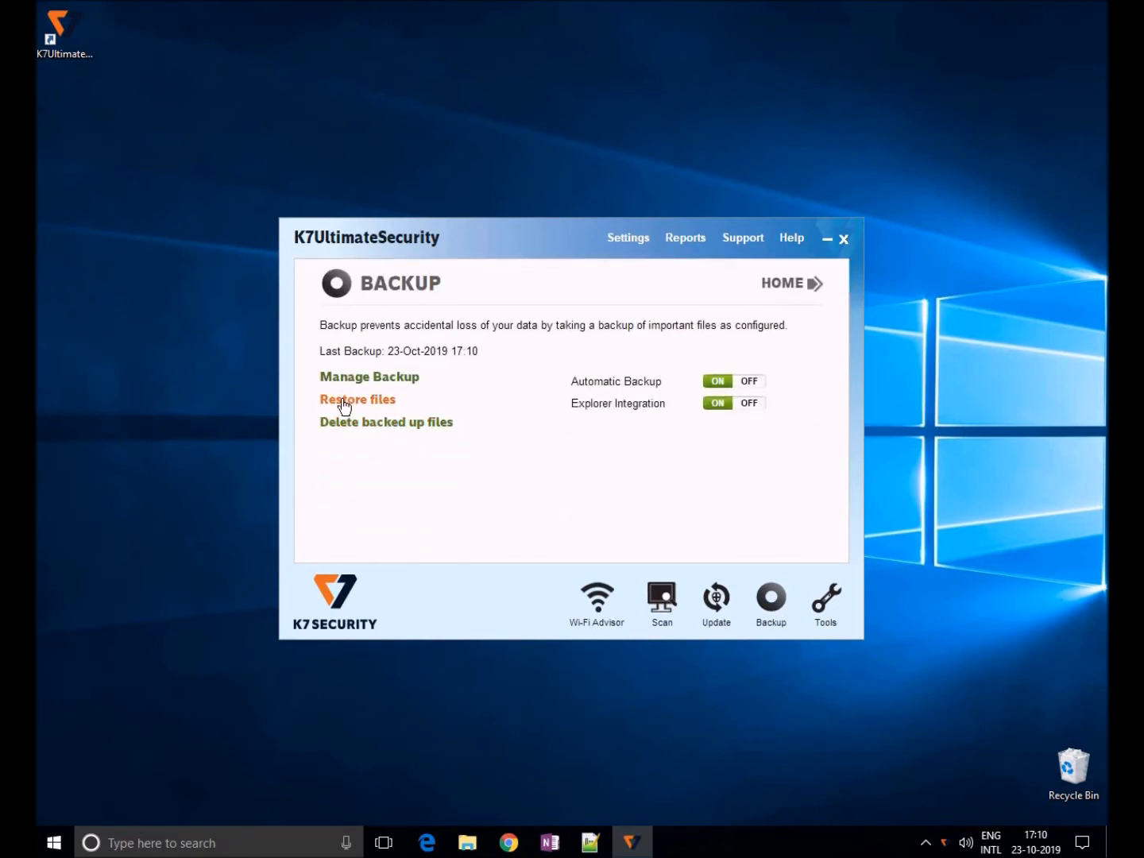
pyautogui.click(356, 399)
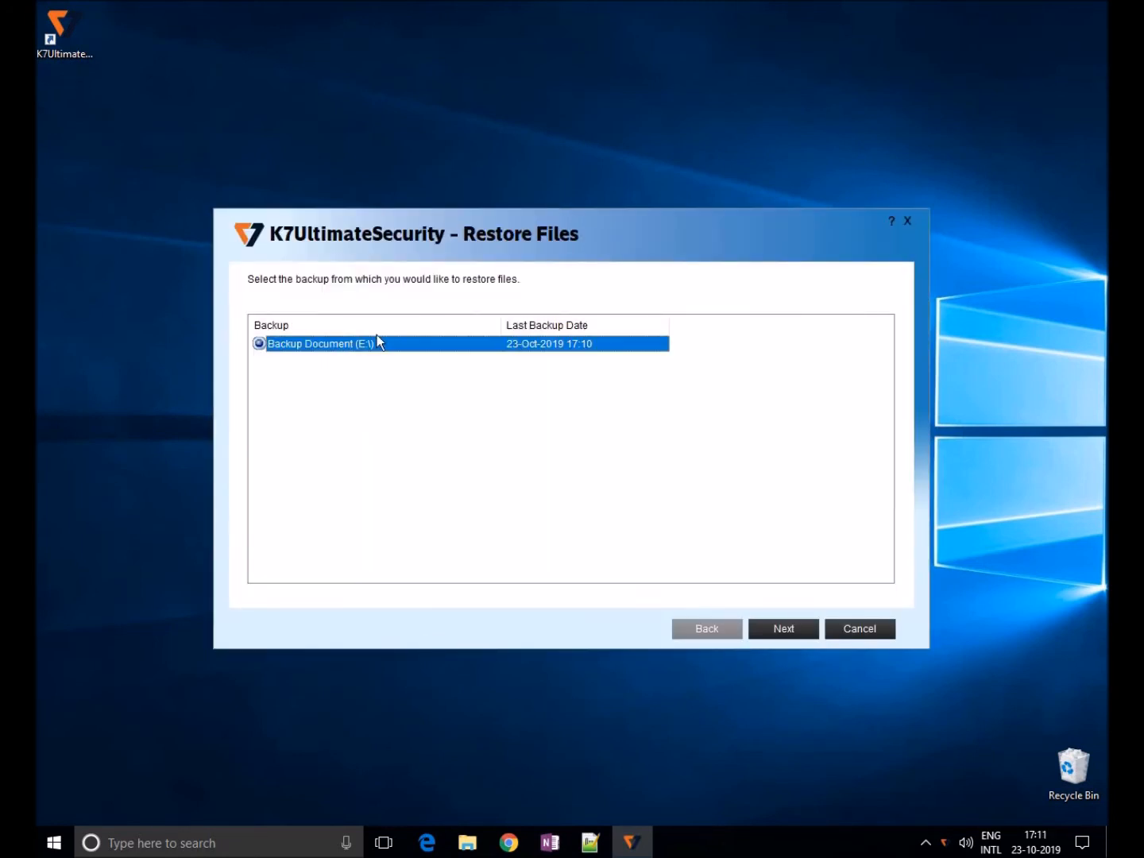
pyautogui.click(782, 629)
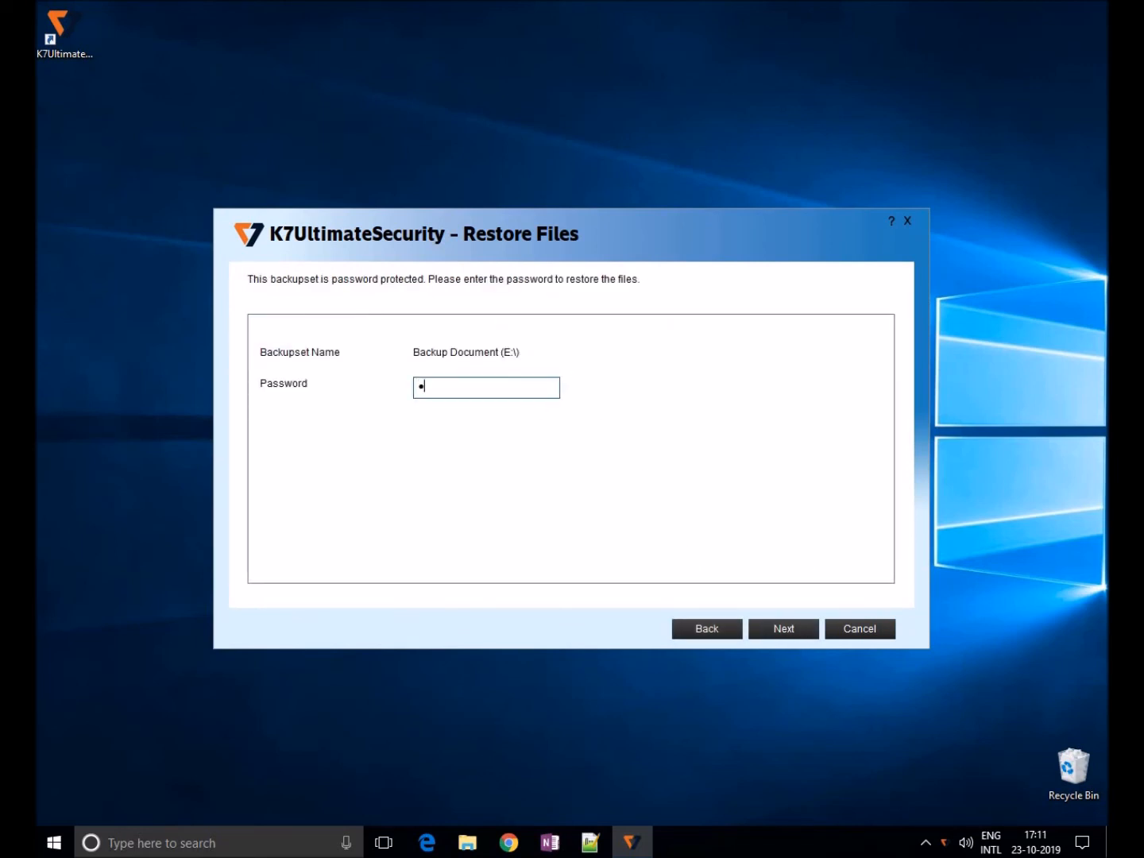
pyautogui.click(782, 629)
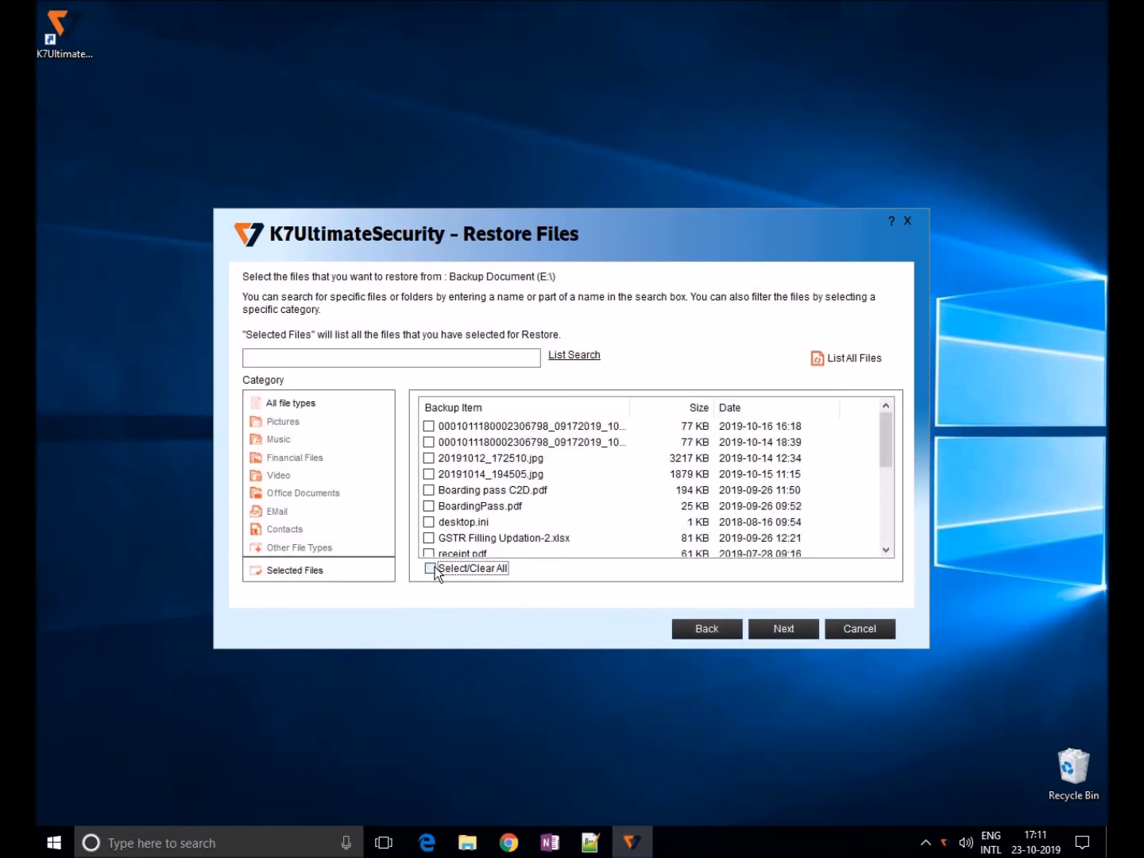
# Step: Select all 19 files, keep Original Location, finish, and replace existing files for all conflicts
pyautogui.click(429, 569)
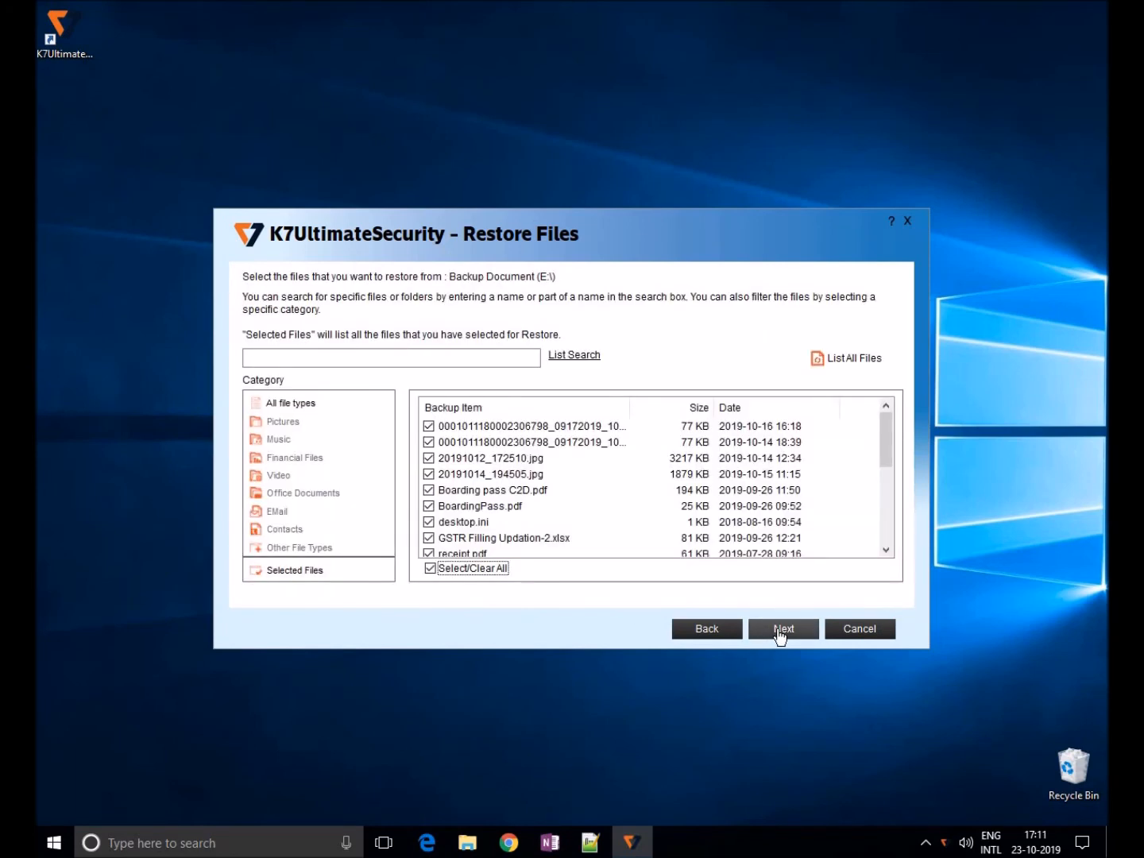
pyautogui.click(782, 630)
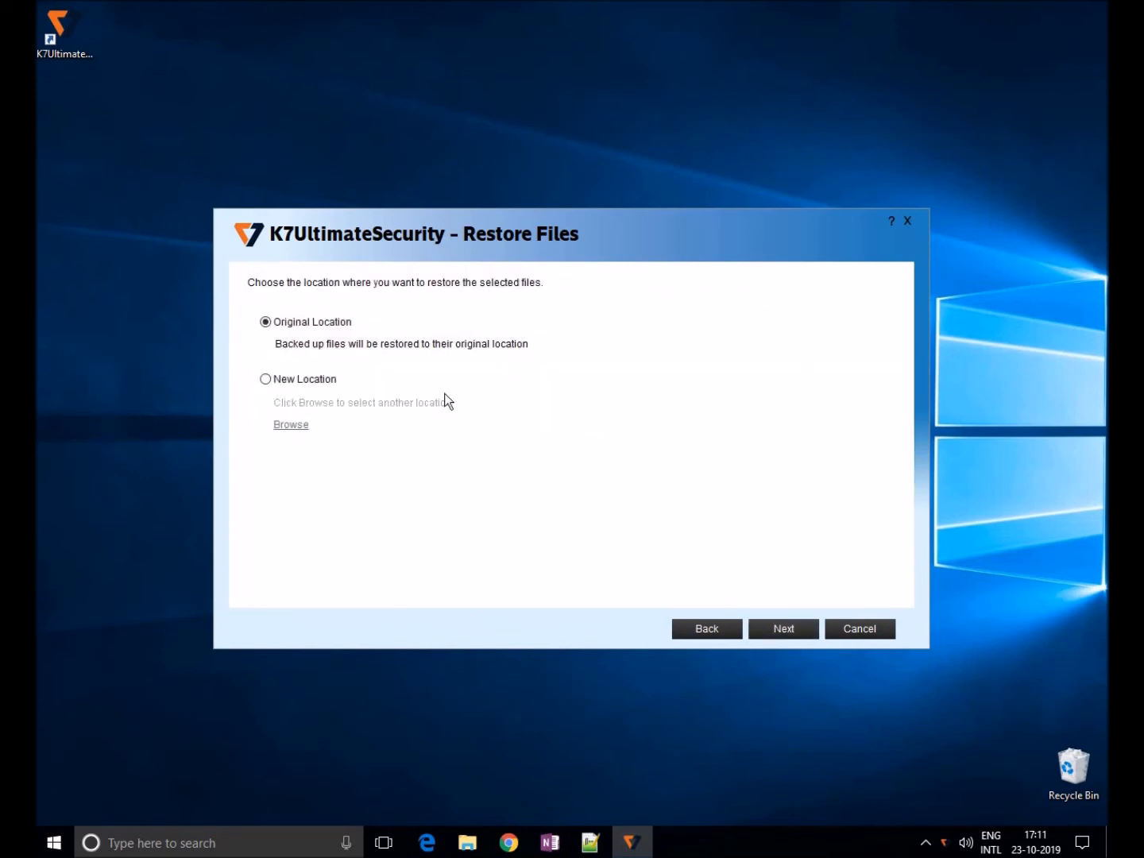
pyautogui.click(265, 379)
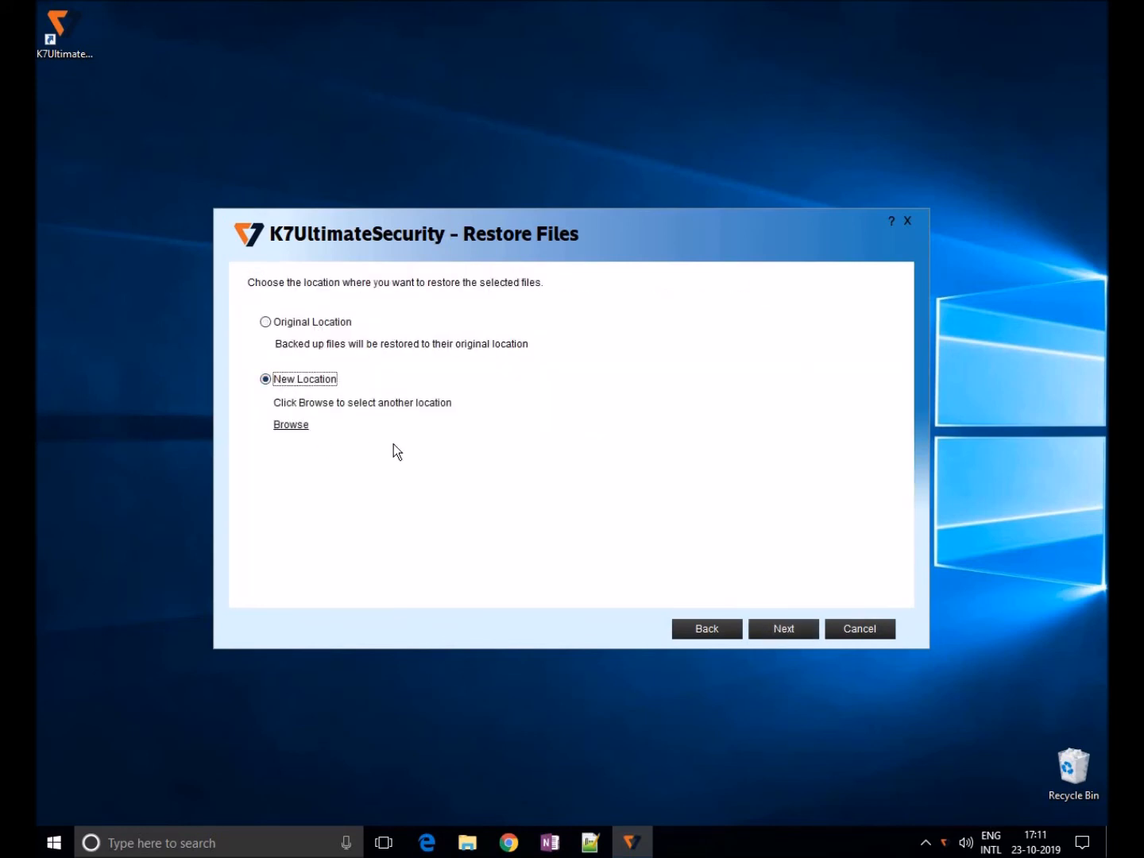
pyautogui.click(781, 629)
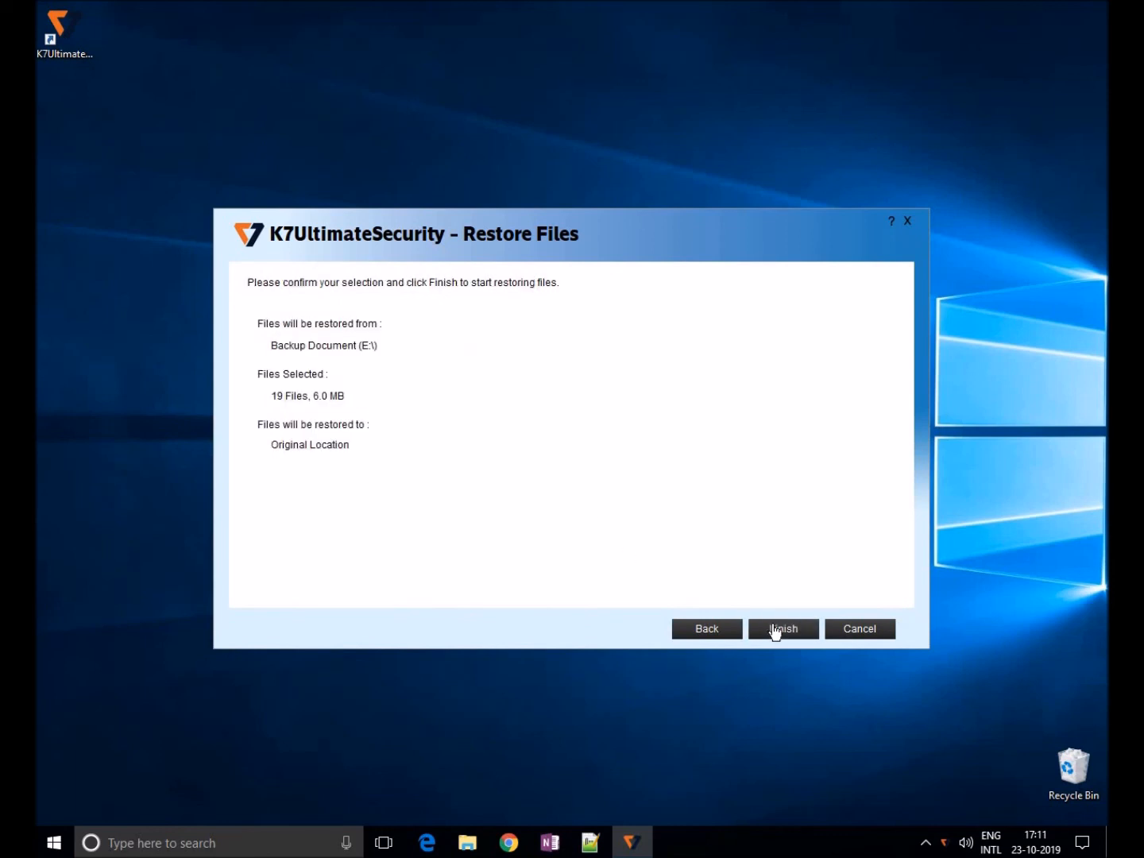
pyautogui.click(781, 629)
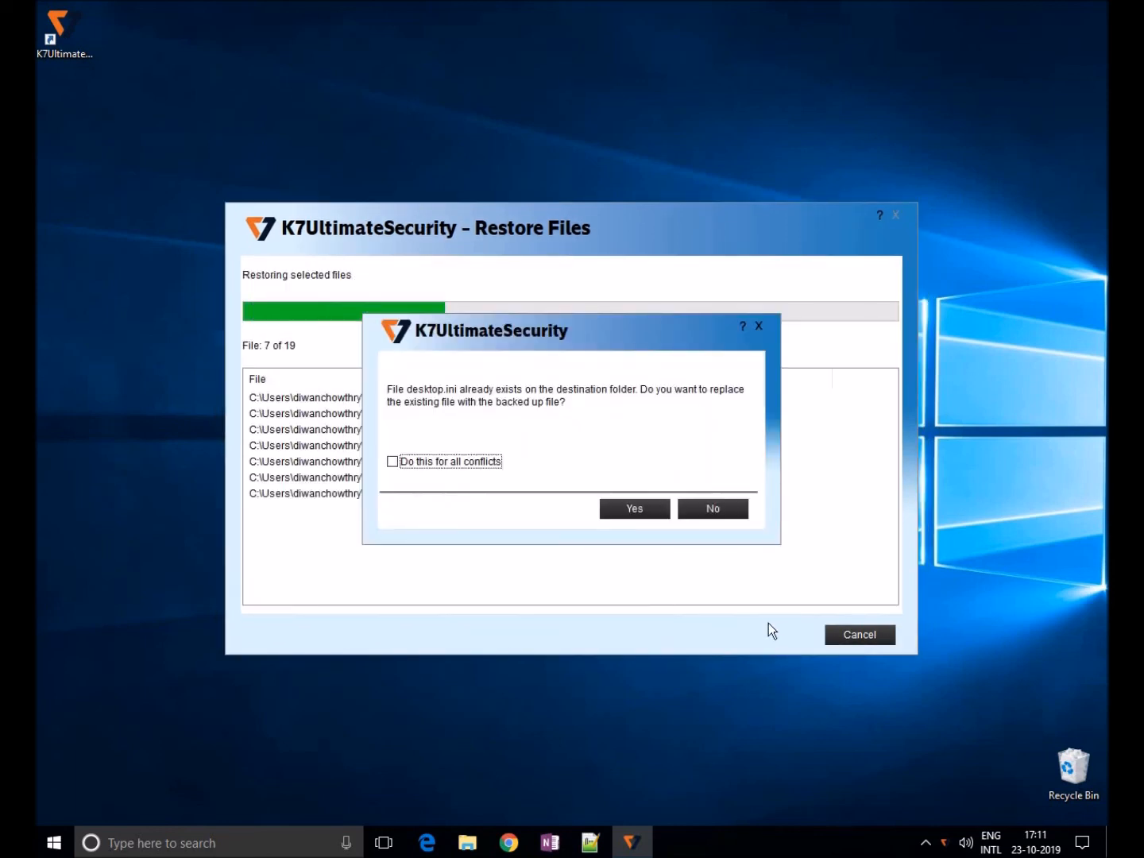
pyautogui.click(390, 460)
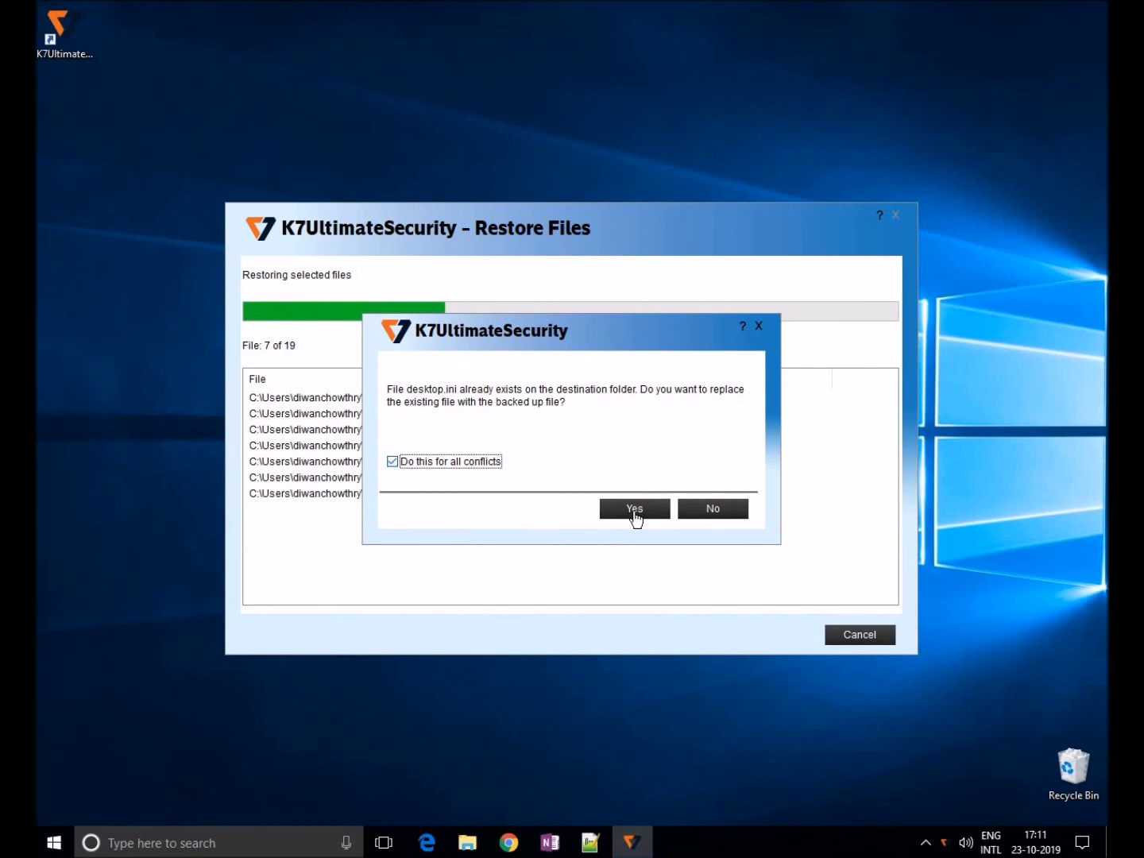
pyautogui.click(632, 509)
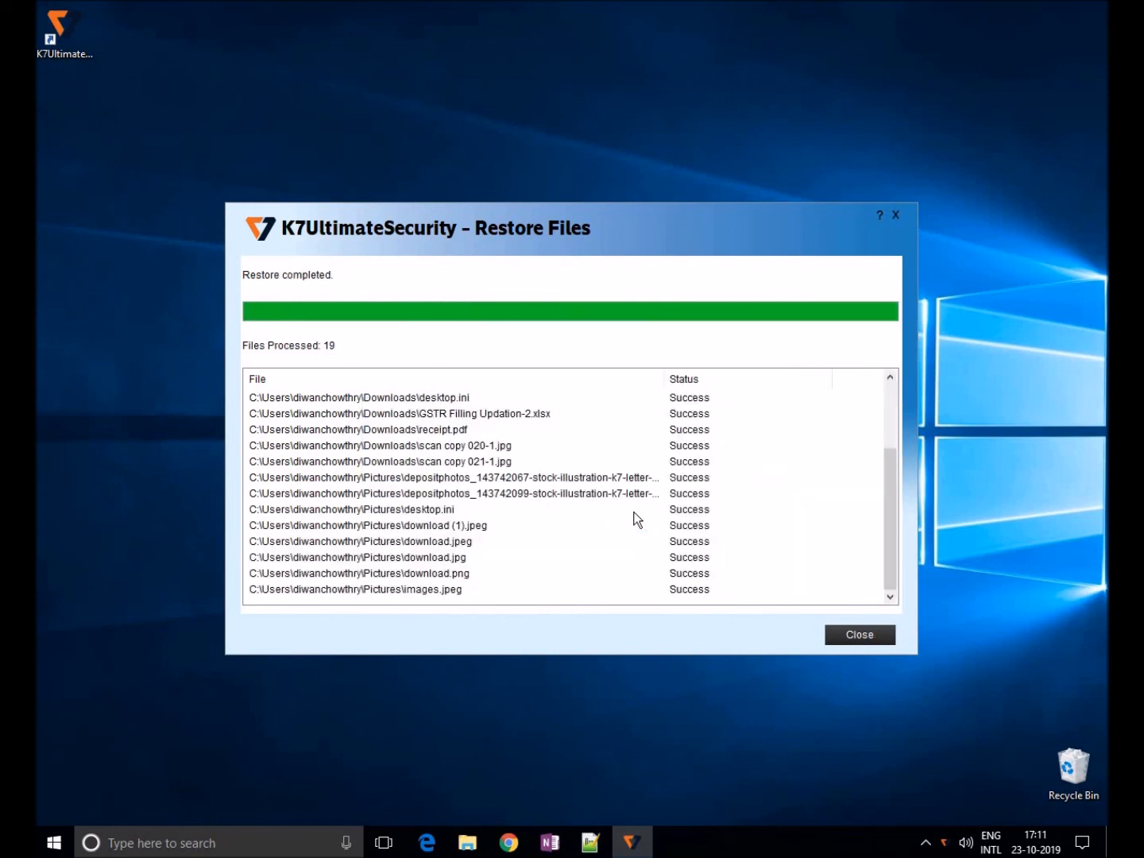
# Step: Close the restore wizard, return to Home, and show the restored Downloads folder in File Explorer
pyautogui.click(857, 634)
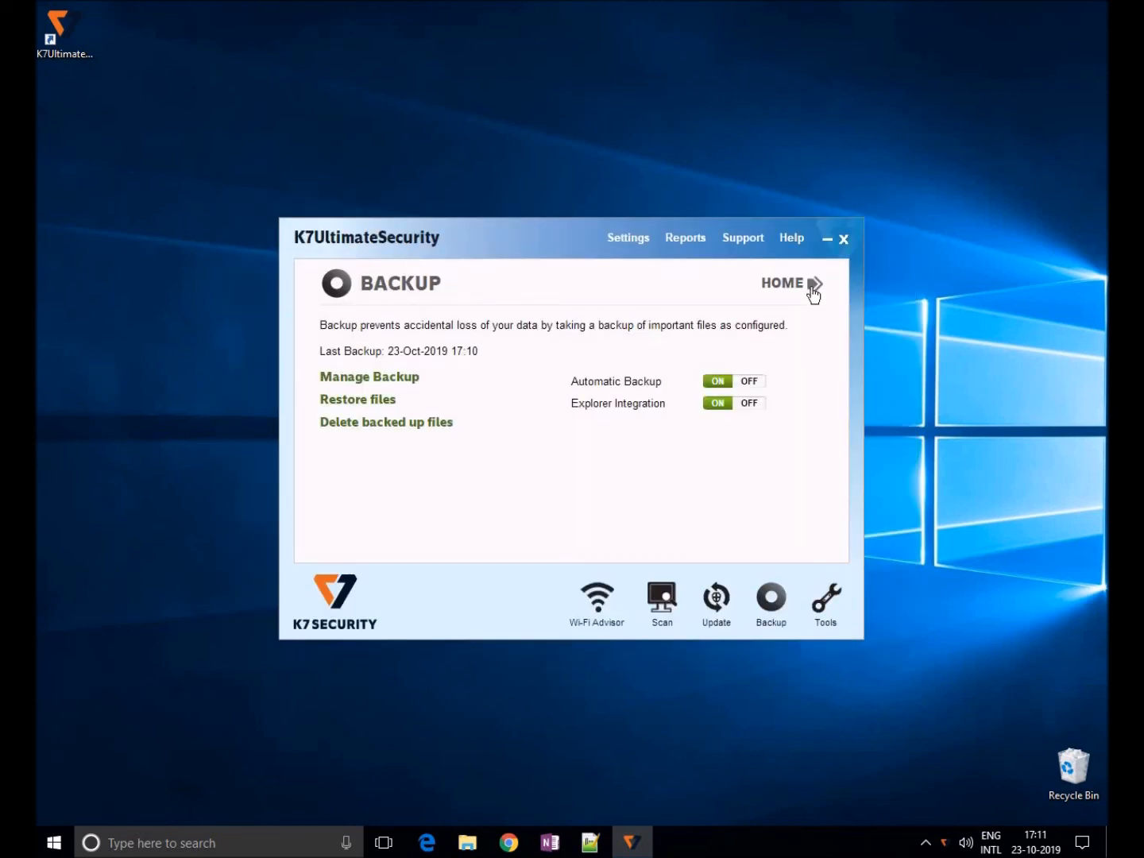
pyautogui.click(817, 283)
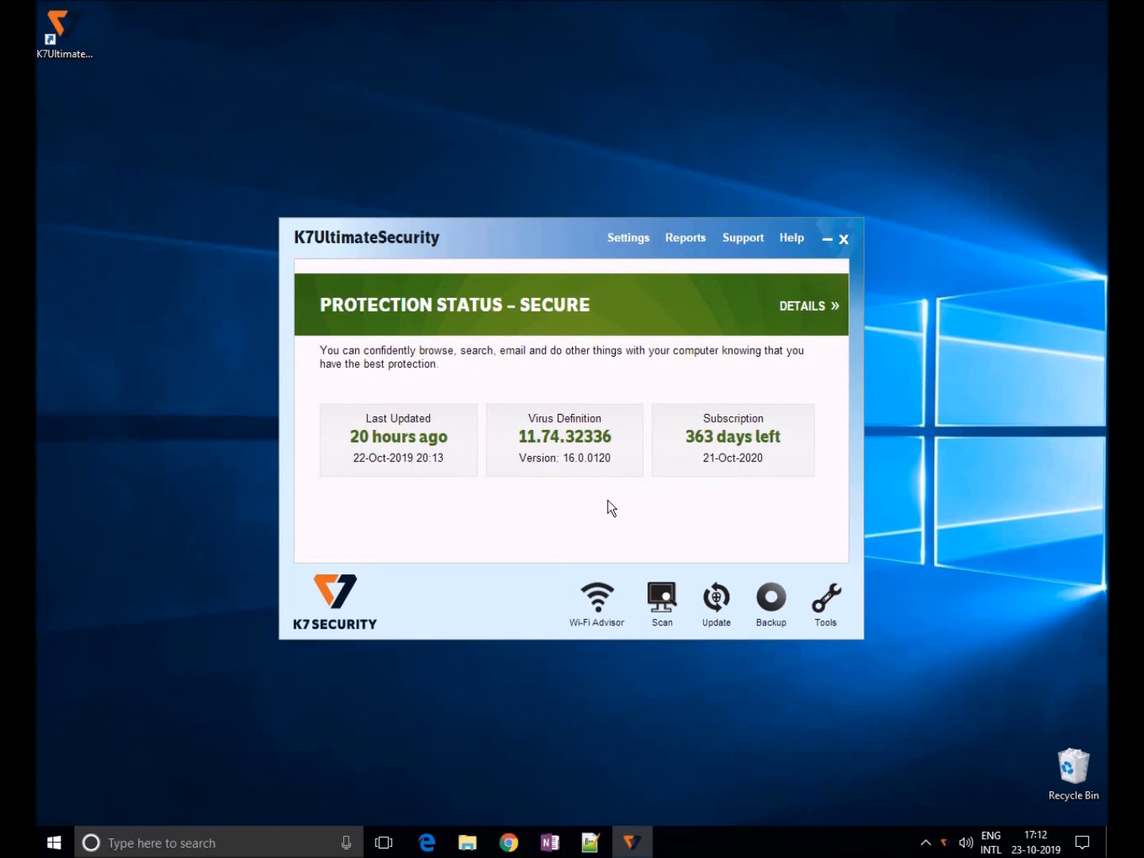
pyautogui.write('D')
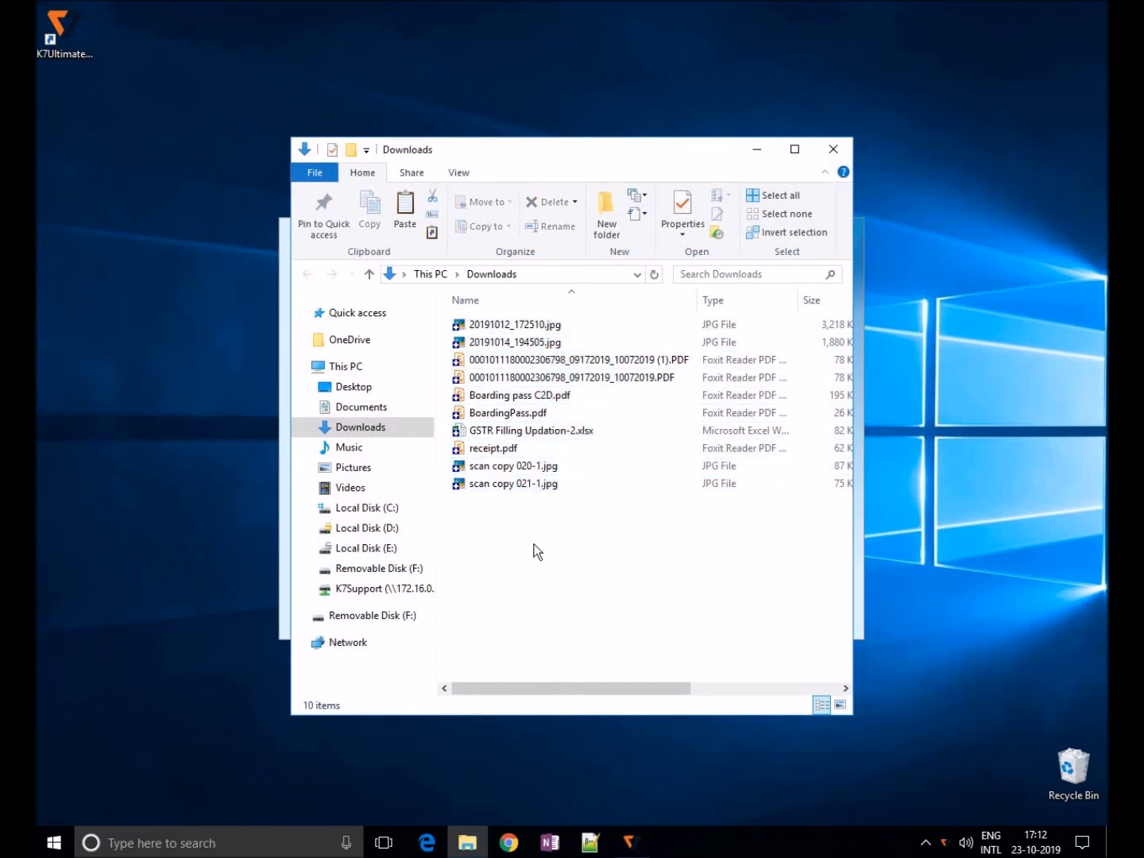
# Step: Close the restored Downloads folder window and K7 Ultimate Security, returning to the desktop
pyautogui.click(353, 467)
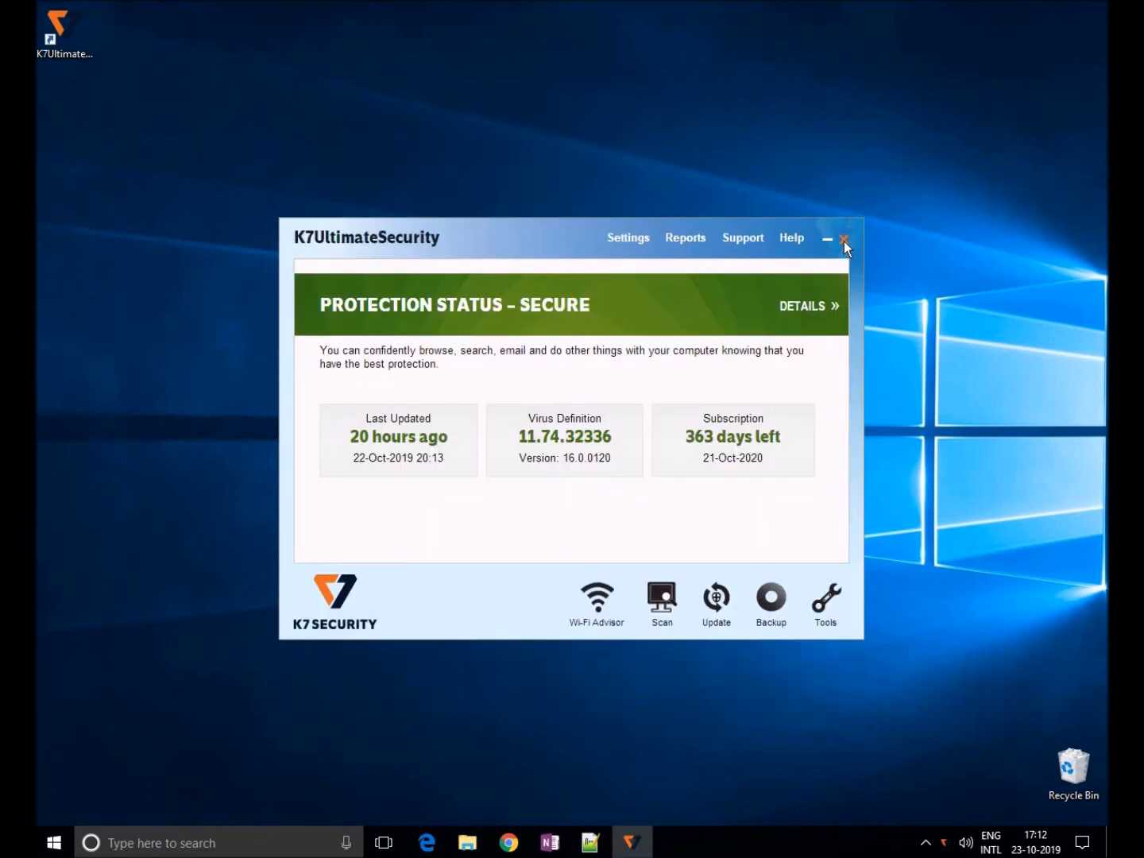
pyautogui.click(843, 240)
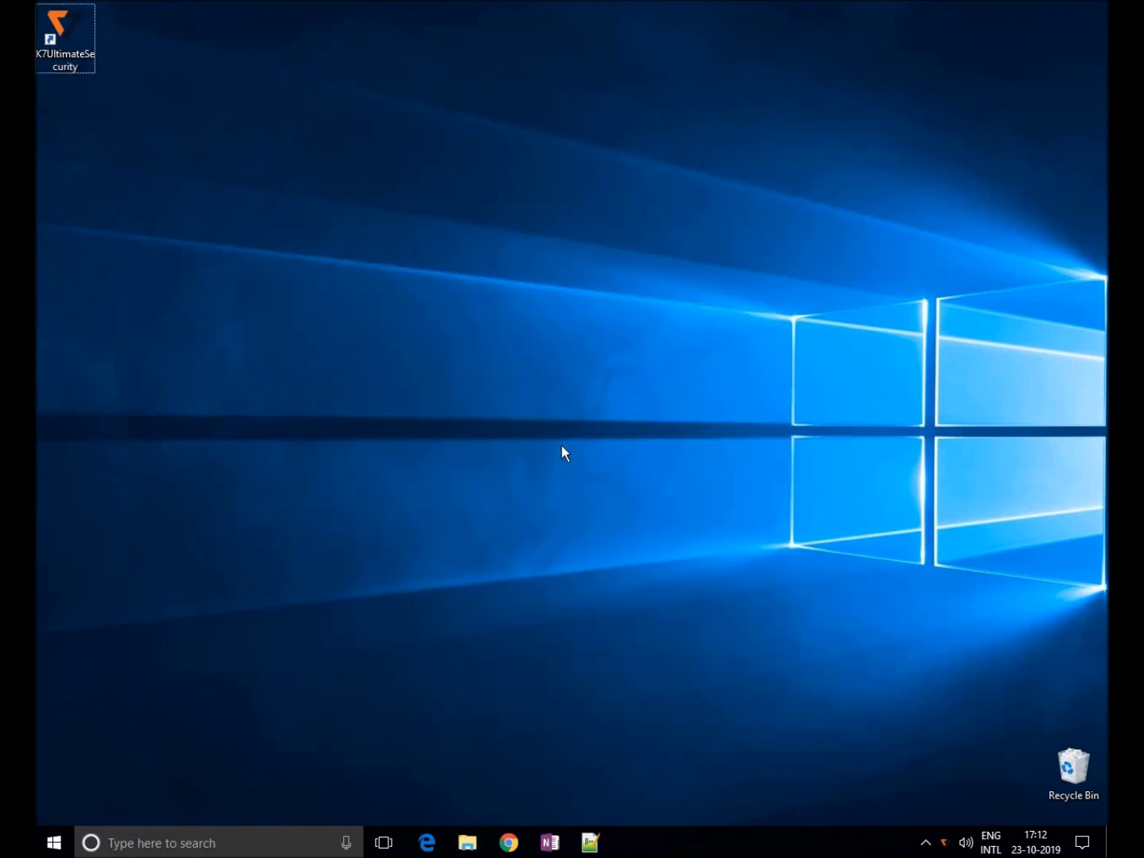